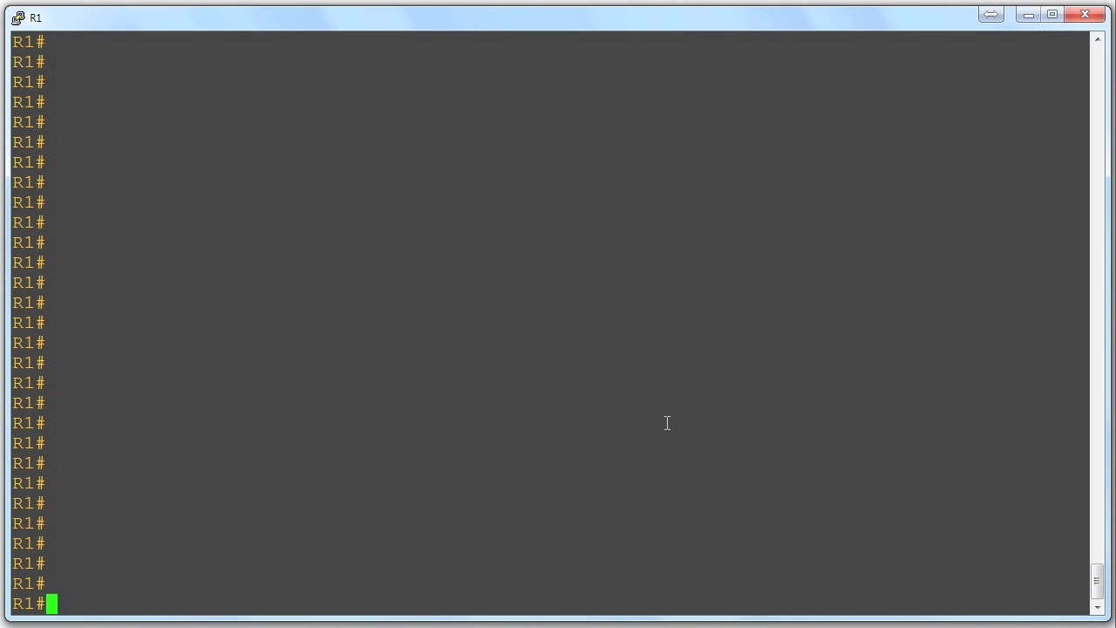
Step: Look up 4.4.4.4 in R1's routing table, then begin a show command on R2
text(show ip route 4.4.4.4)
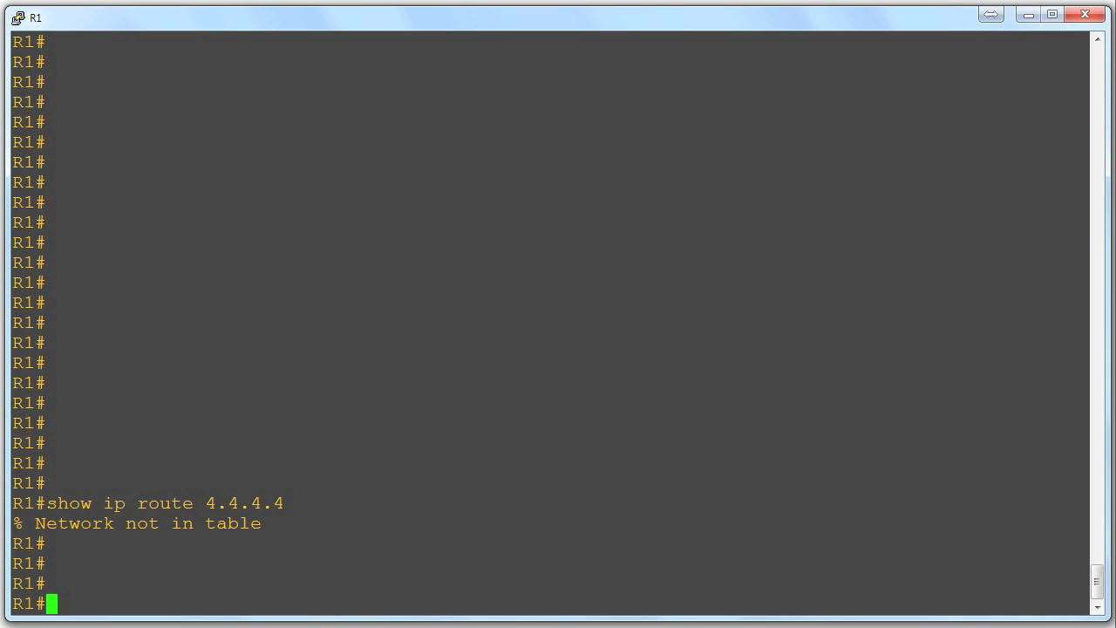
text(show i)
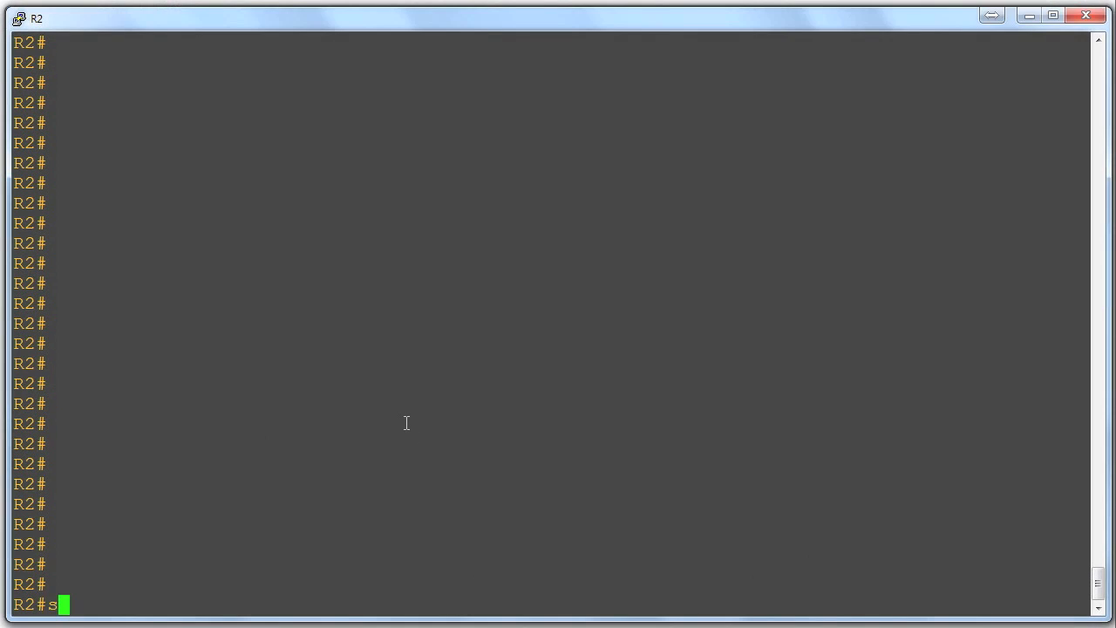
Step: Check OSPF neighbours on R2 and R3 with 'show ip ospf neighbor'
text(how ip ospf ni)
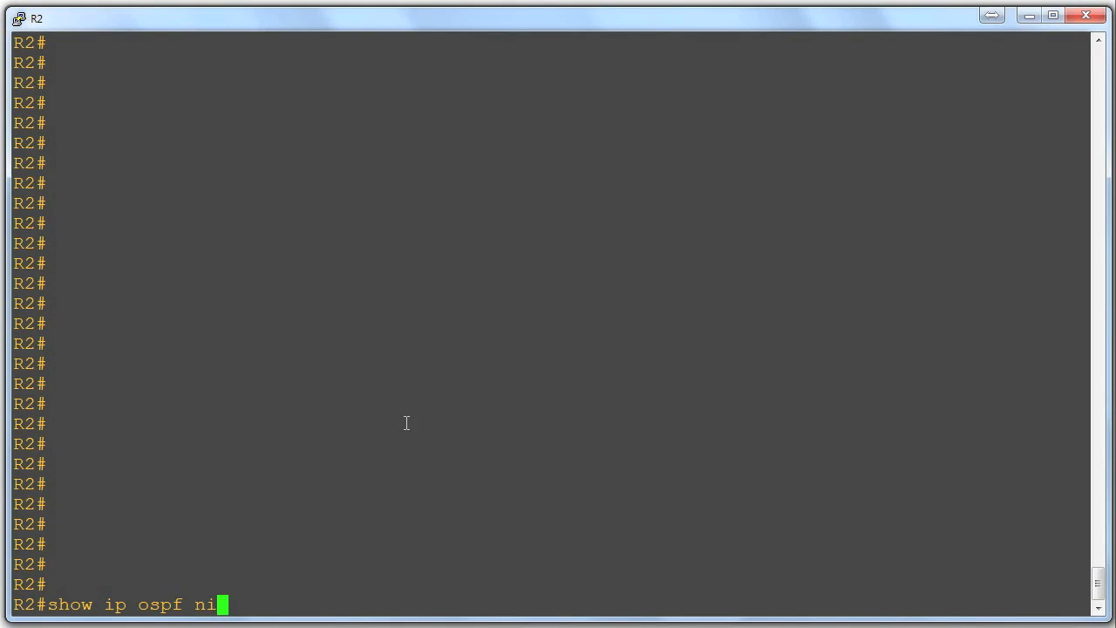
key(Enter)
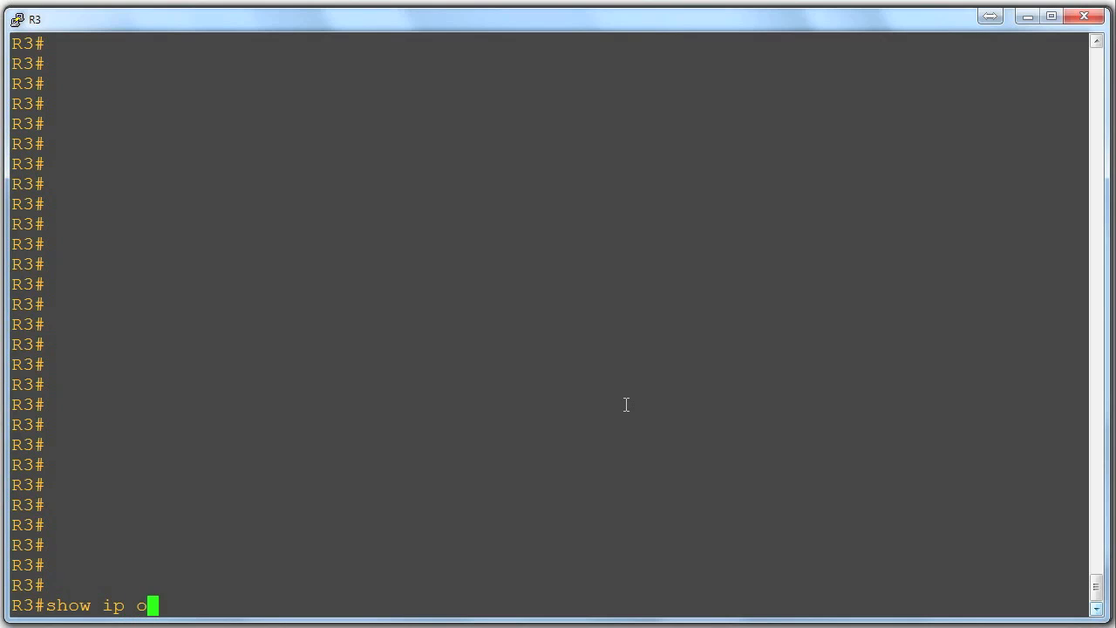
text(spf neigh)
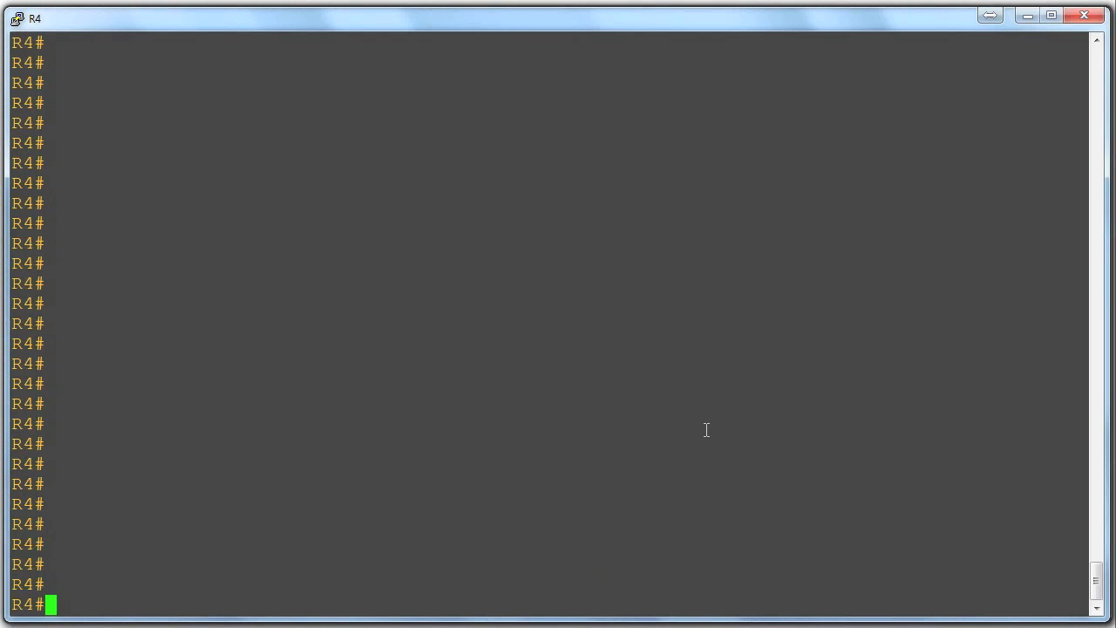
Step: On R4, list OSPF neighbours and show the running config from 'router ospf'
text(show ip ospf nei)
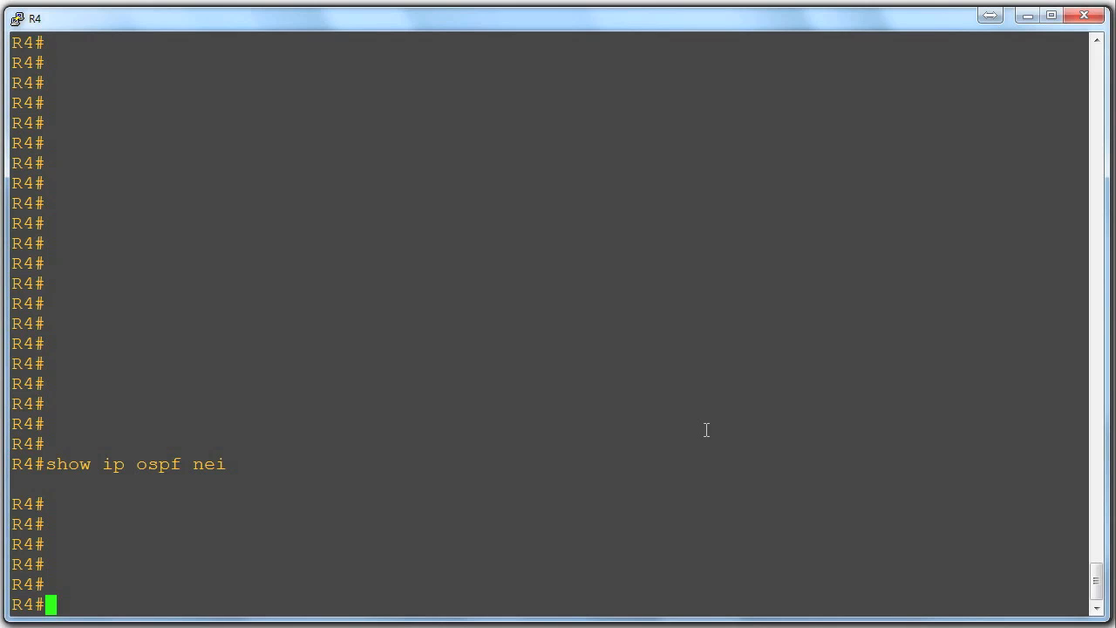
text(show run | be)
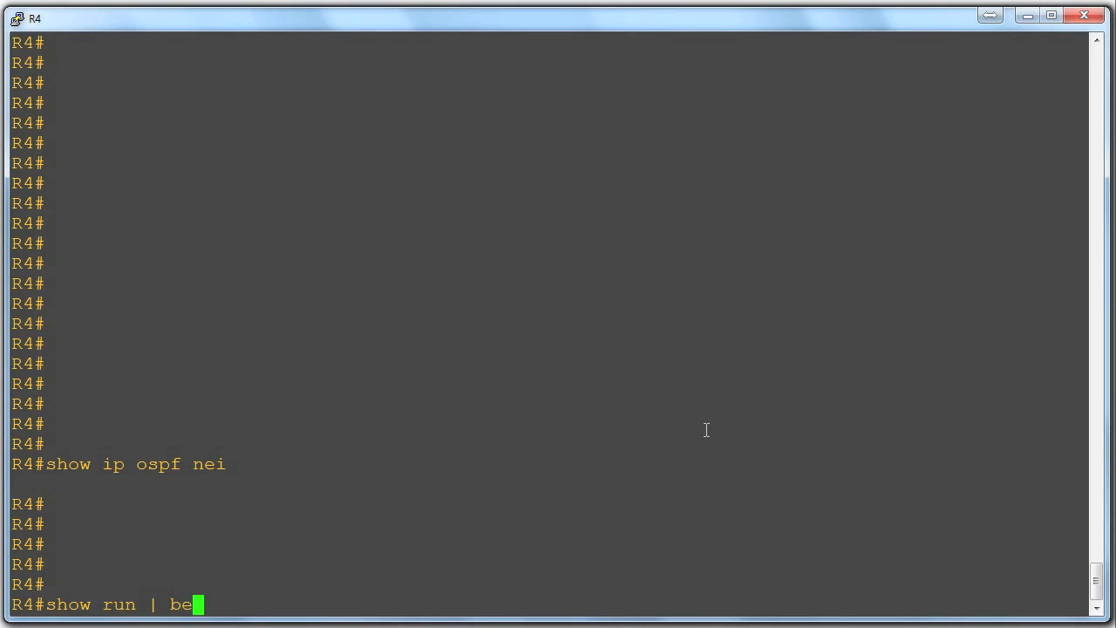
text(gin router ospf)
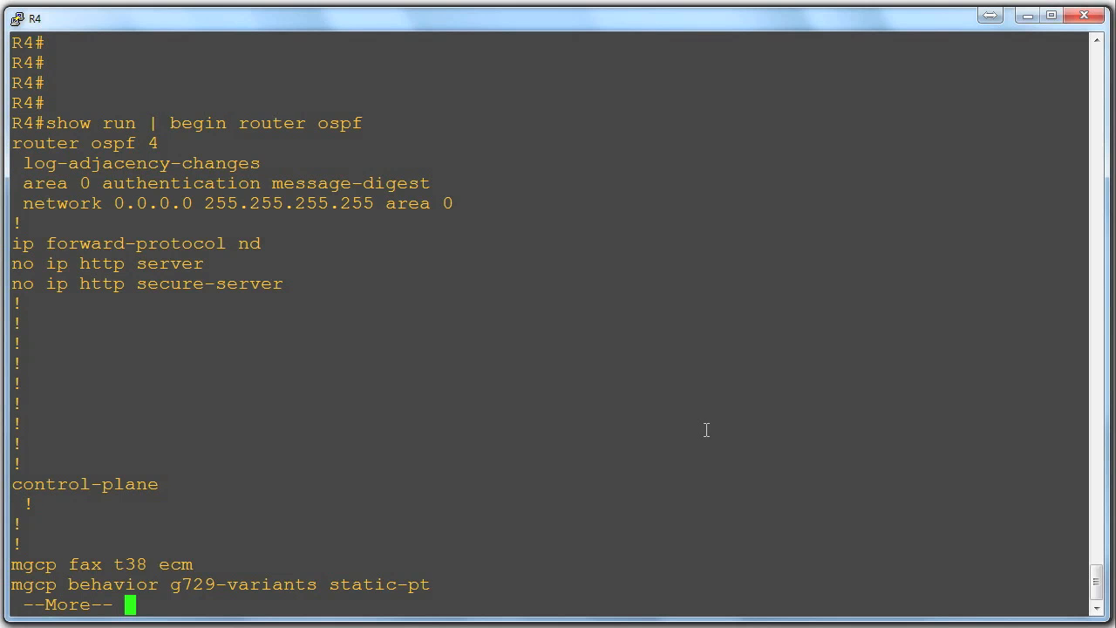
mouse_move(704, 456)
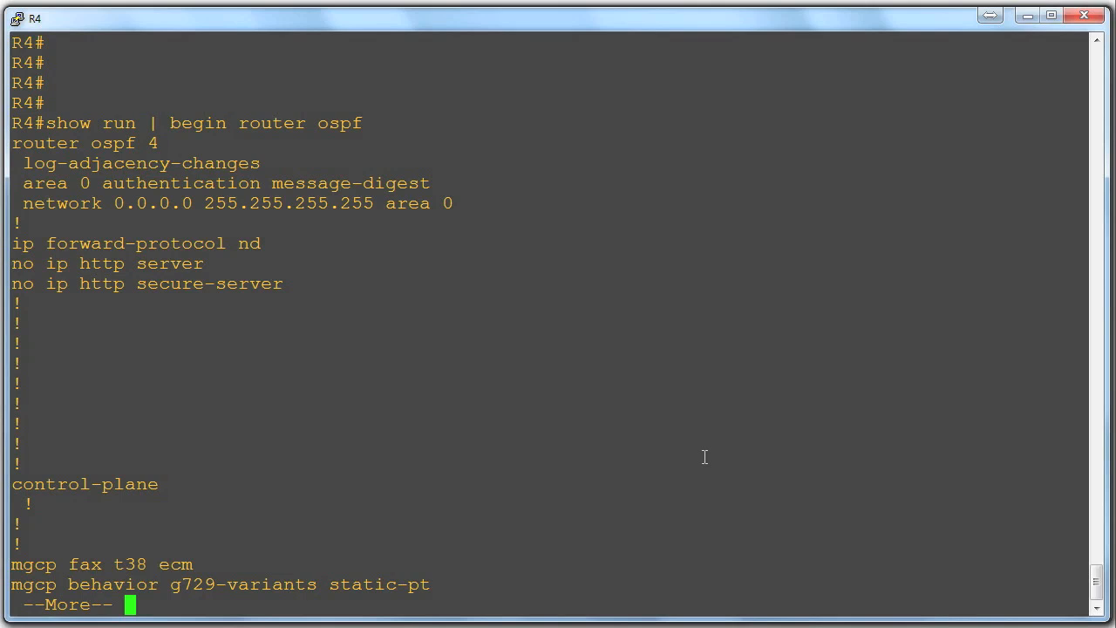
mouse_move(147, 155)
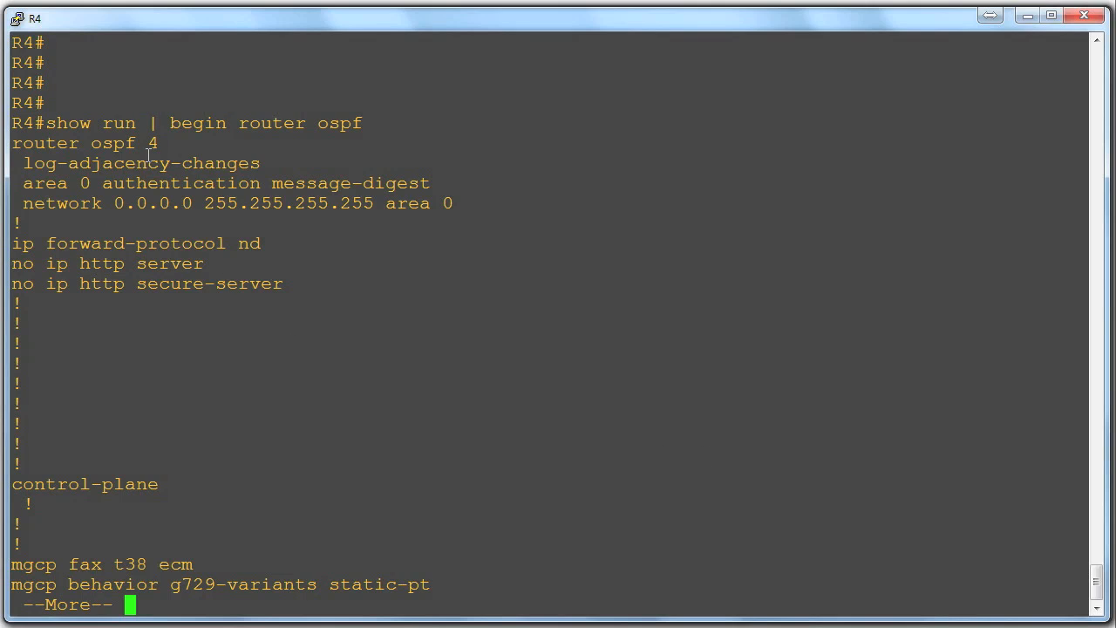
mouse_move(345, 295)
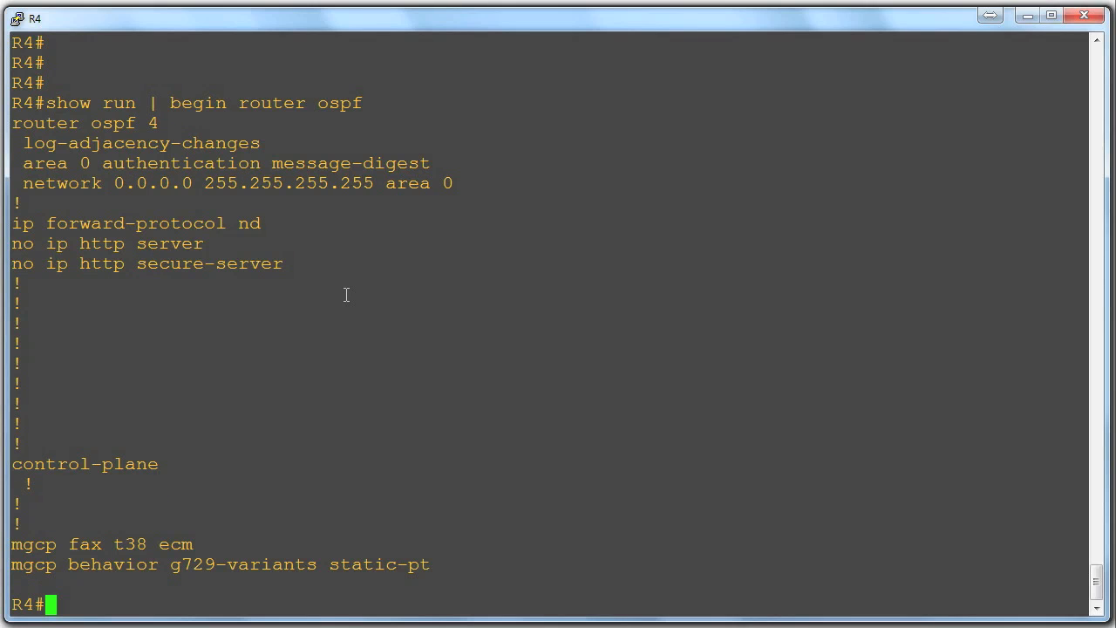
Step: Show R4's Serial1/0 interface config, then check R3's OSPF neighbours
text(show run)
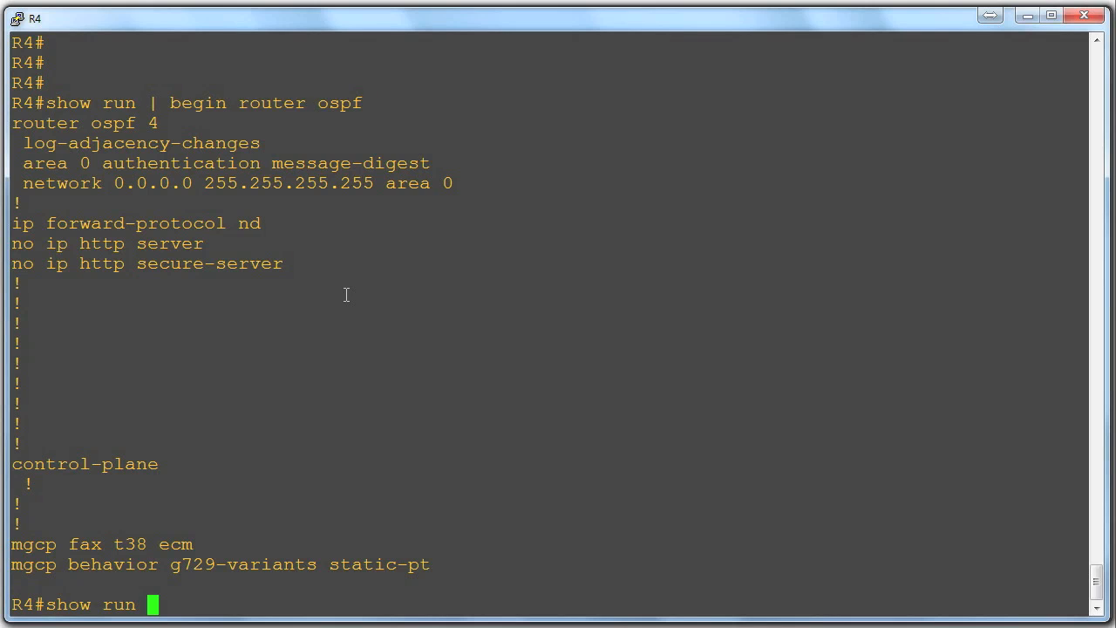
text(int)
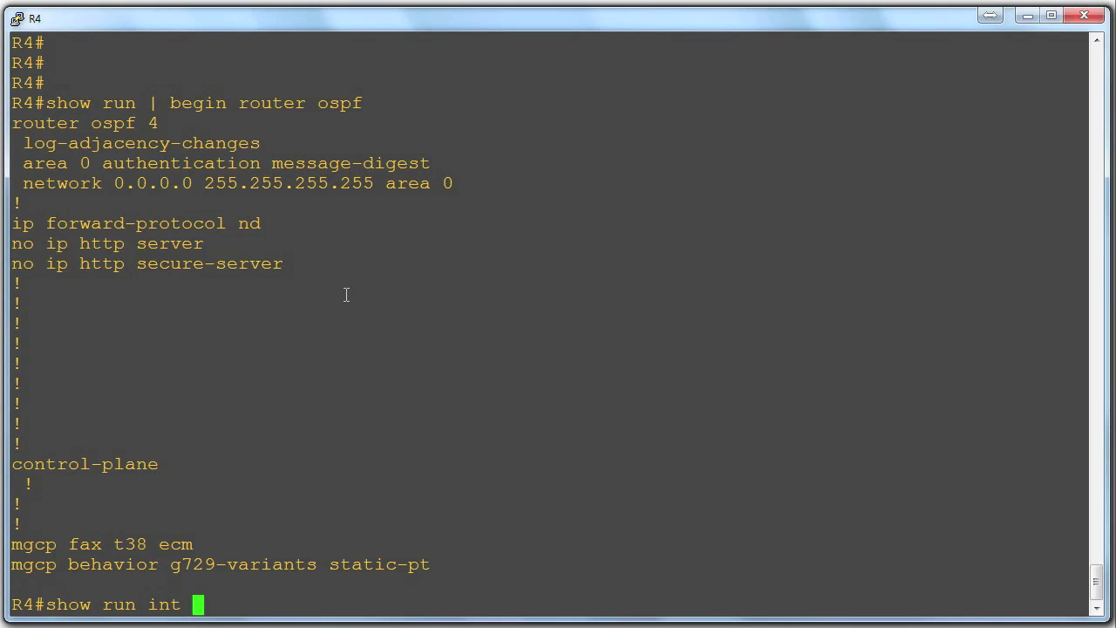
text(s1/0)
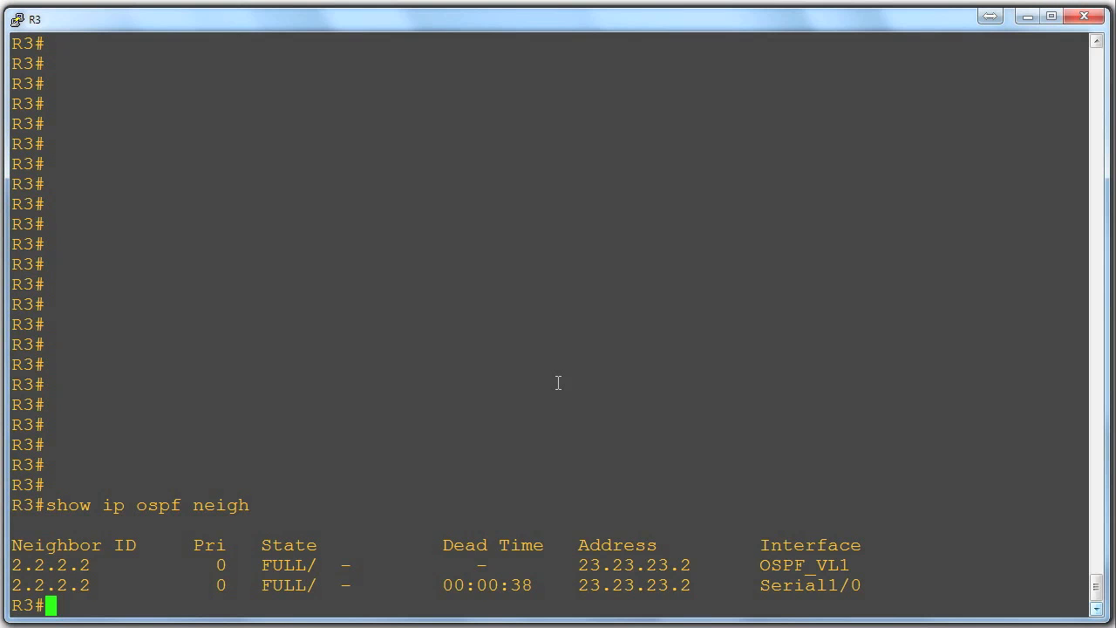
Step: Show R3's config from 'router ospf', then enter 'conf t'
text(show run | be router ospf)
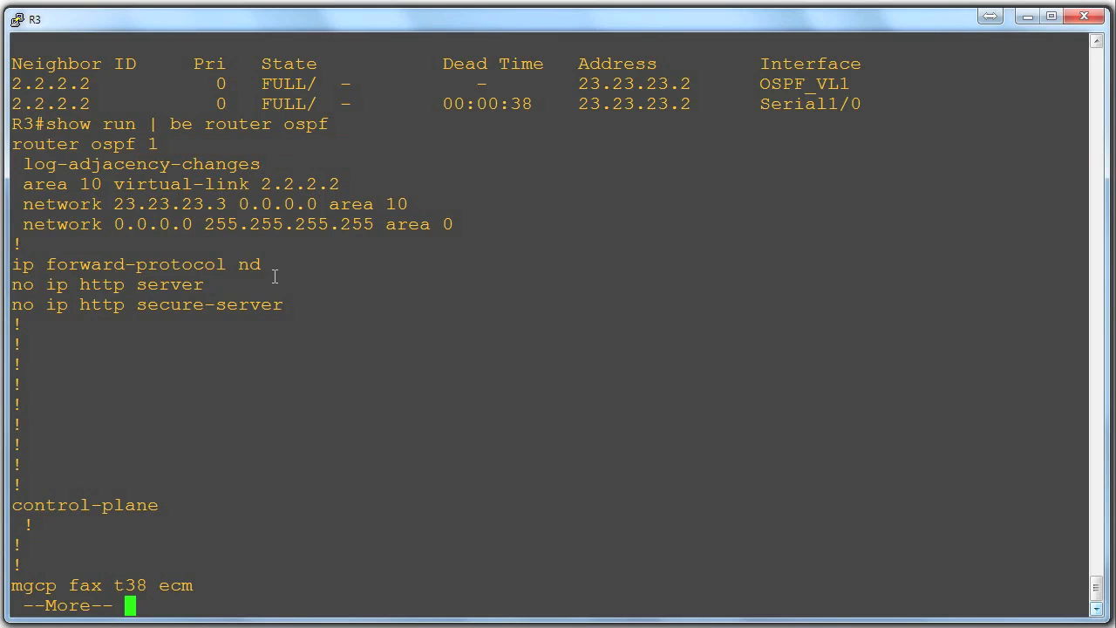
mouse_move(239, 236)
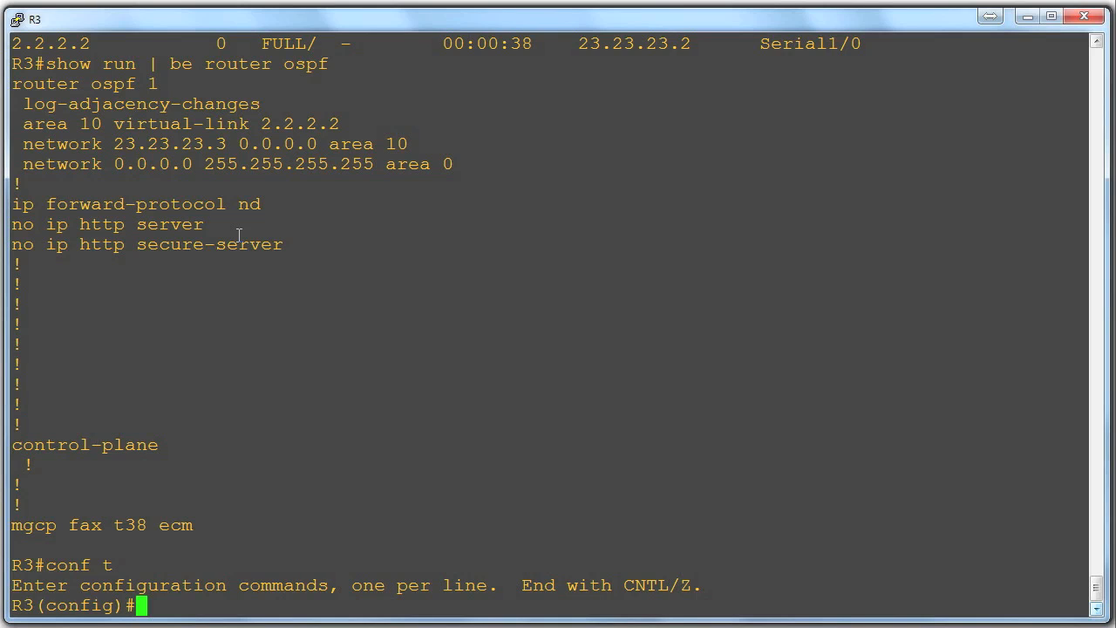
Step: Enable area 0 message-digest authentication under R3's router ospf 1, then recheck neighbours
text(router ospf 1)
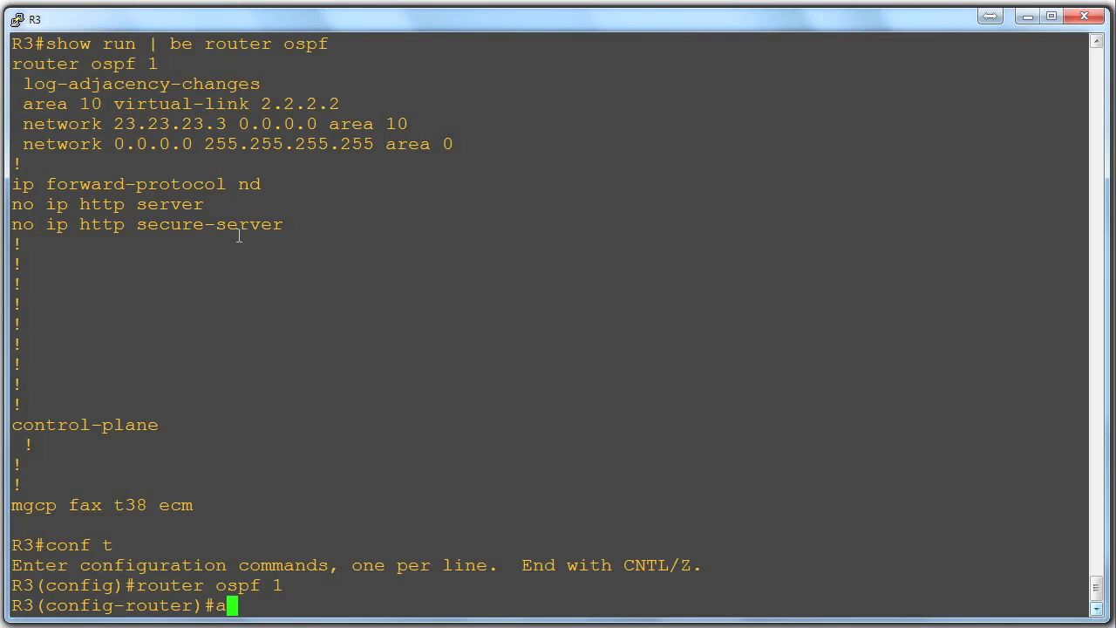
text(rea)
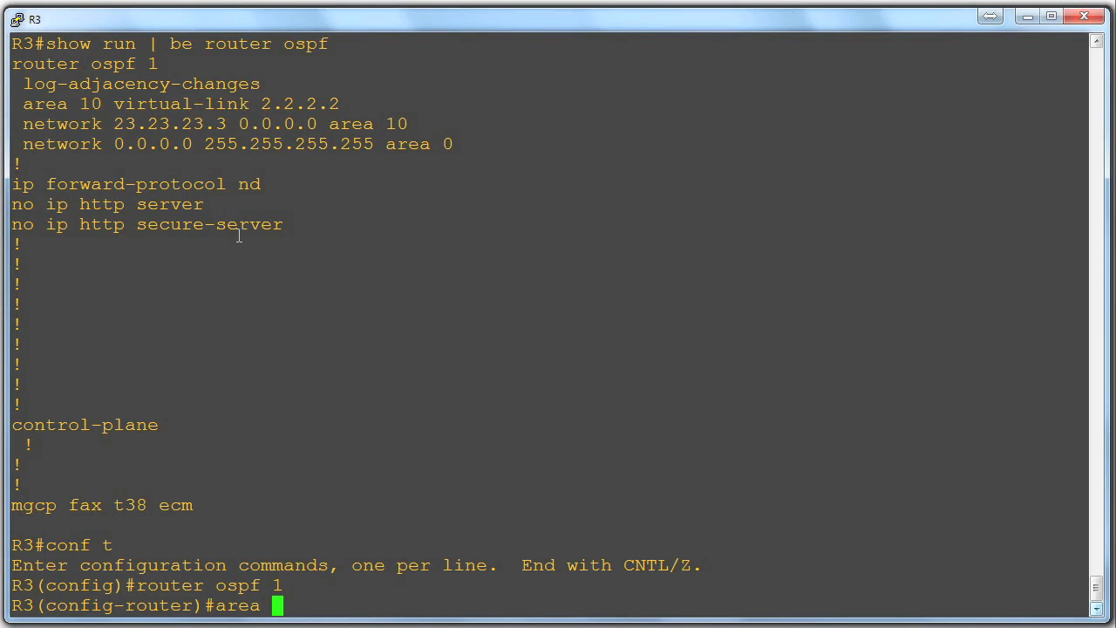
text(0 authentication)
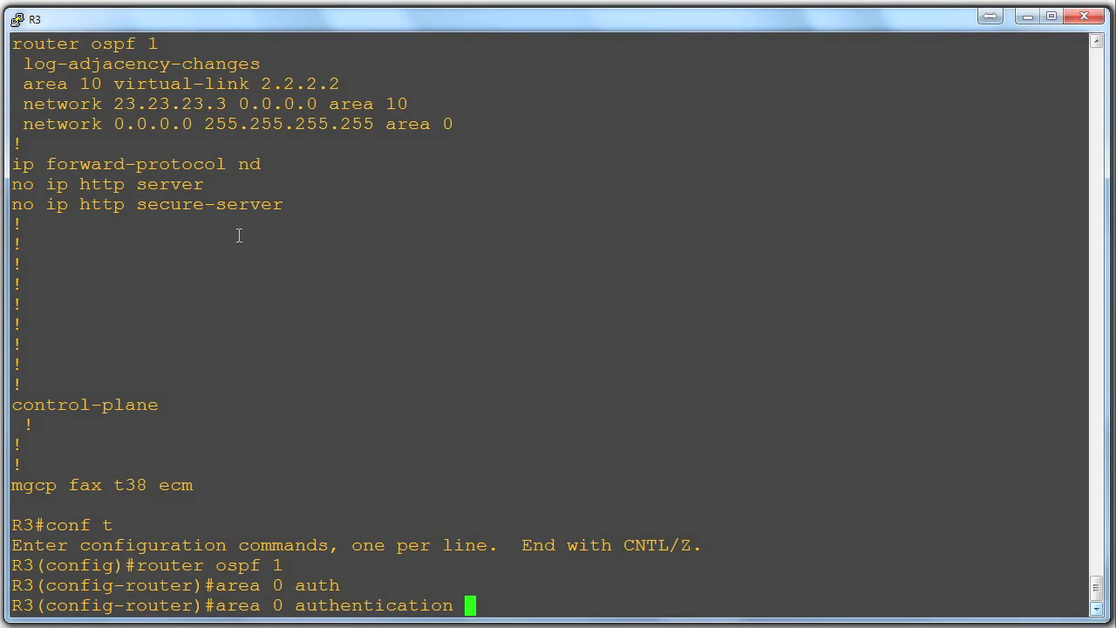
text(mess)
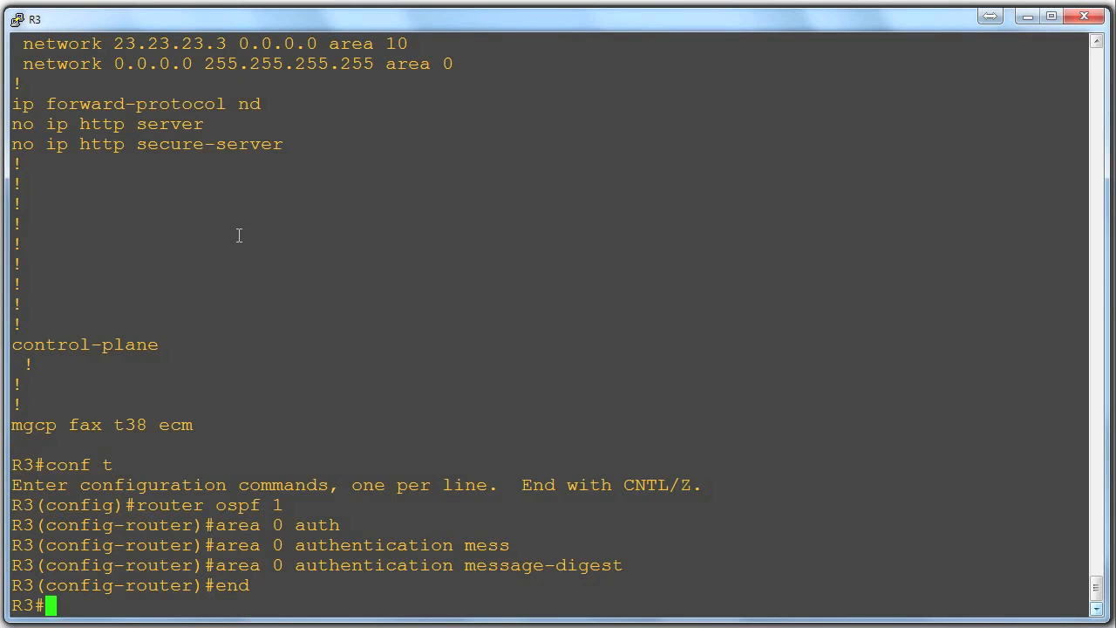
key(Return)
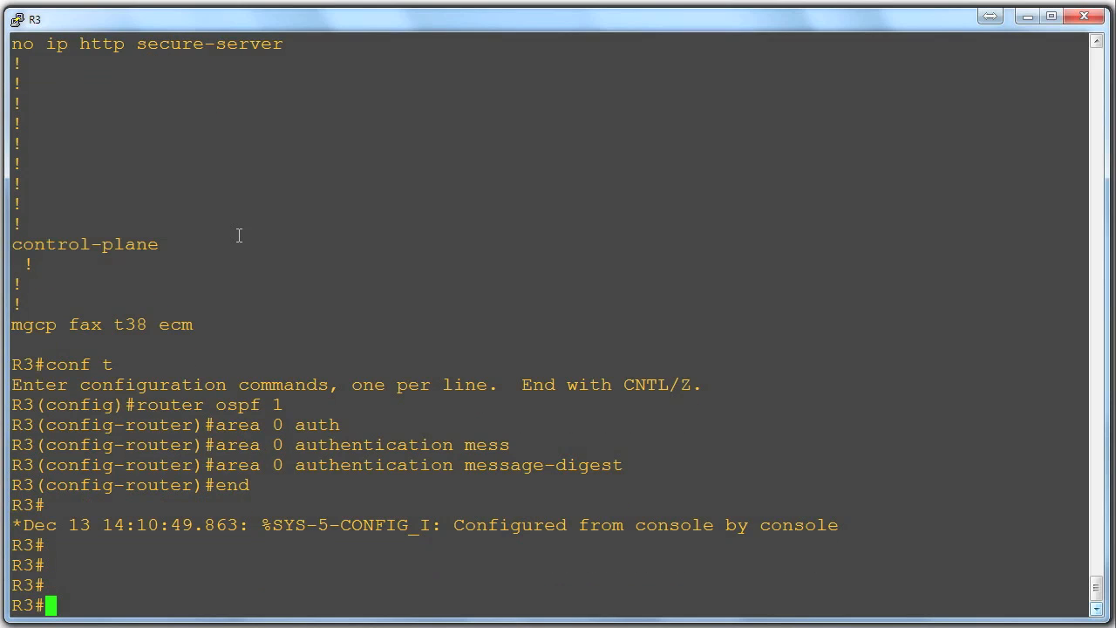
text(show ip ospf)
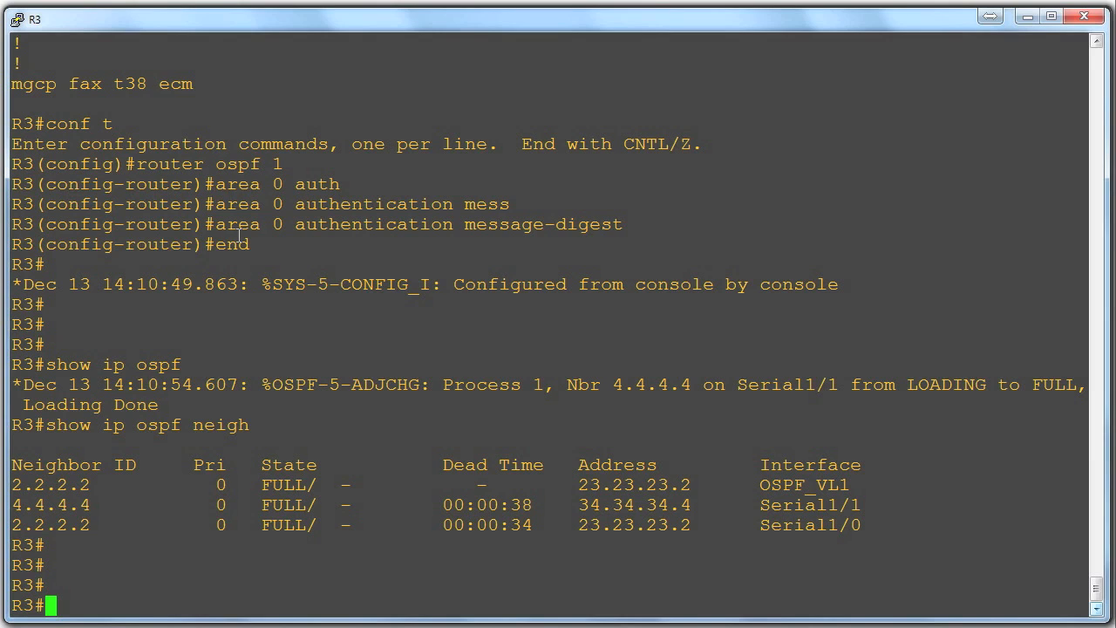
Step: Run 'show run | be router ospf' on R3 to confirm the authentication line
text(show)
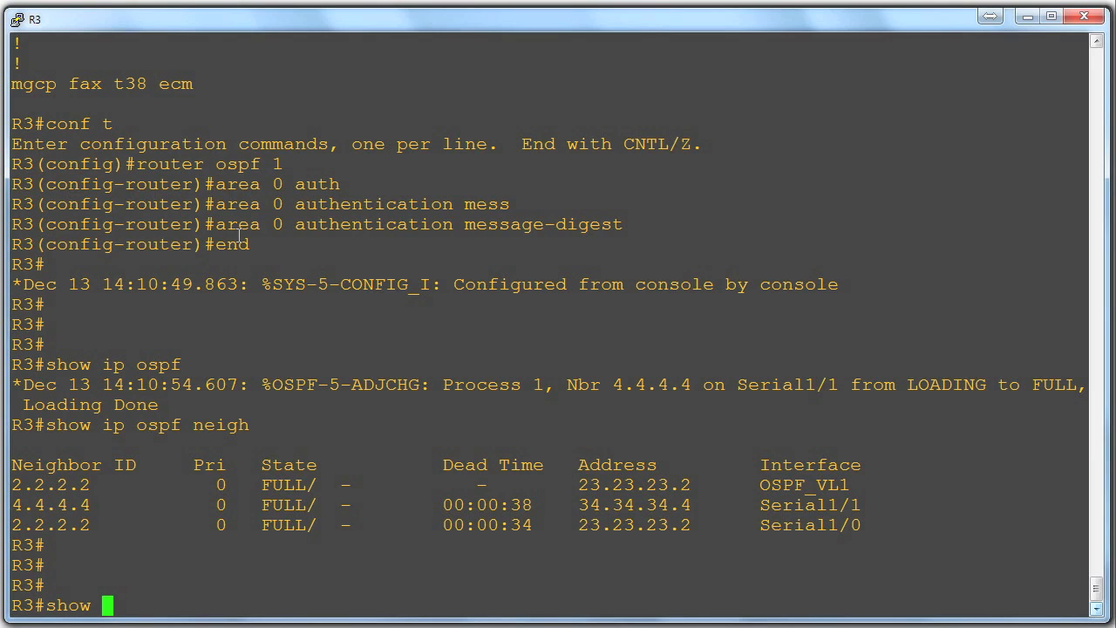
text(run | be router ospf)
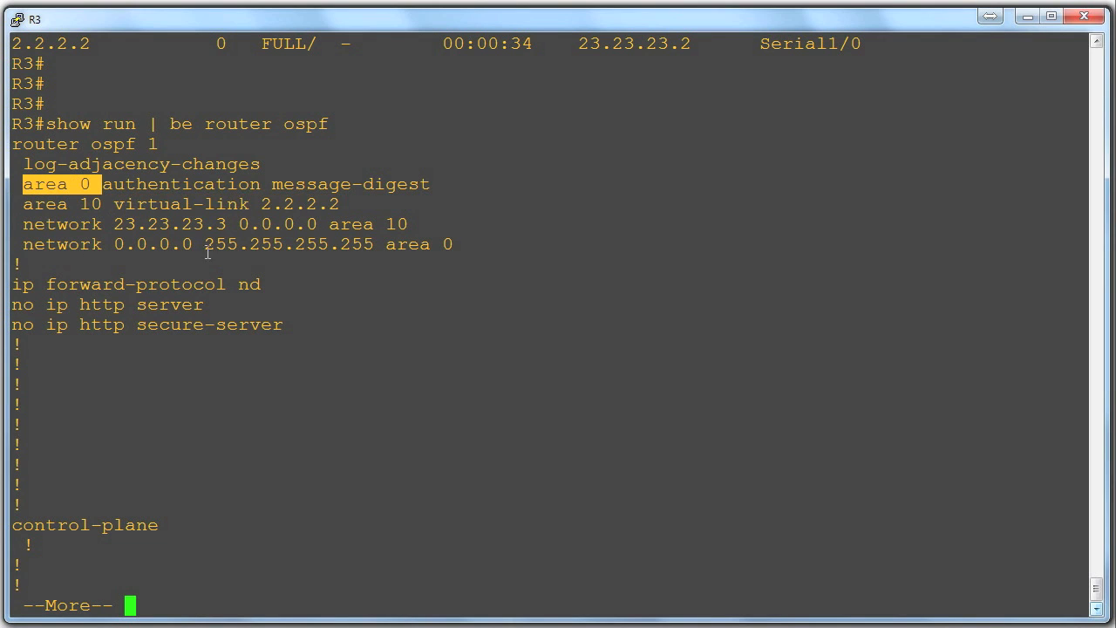
mouse_move(523, 435)
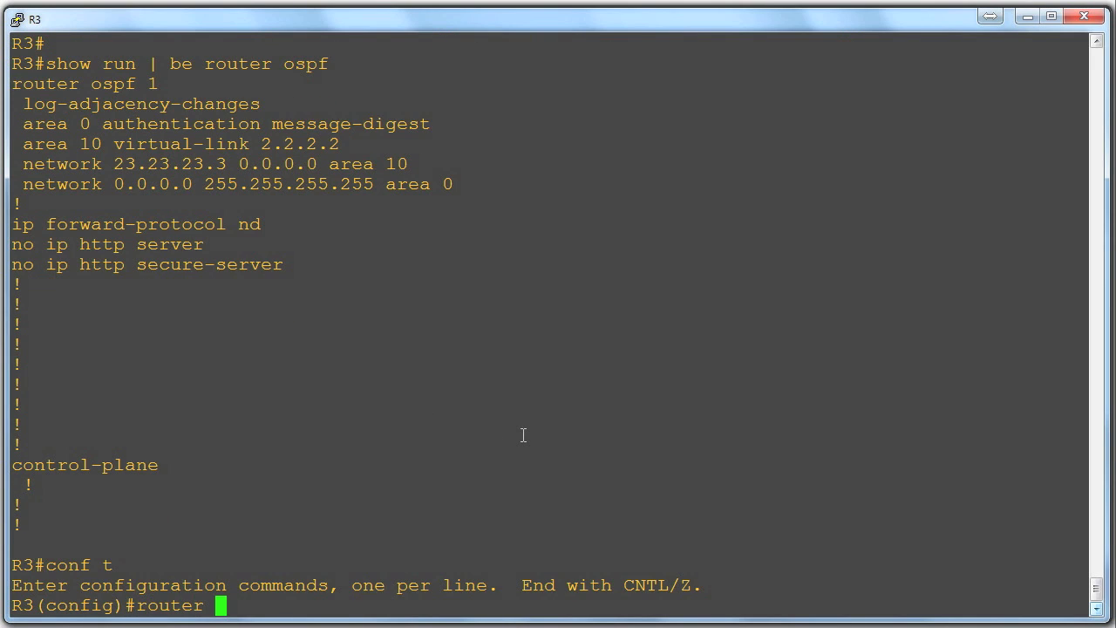
text(os)
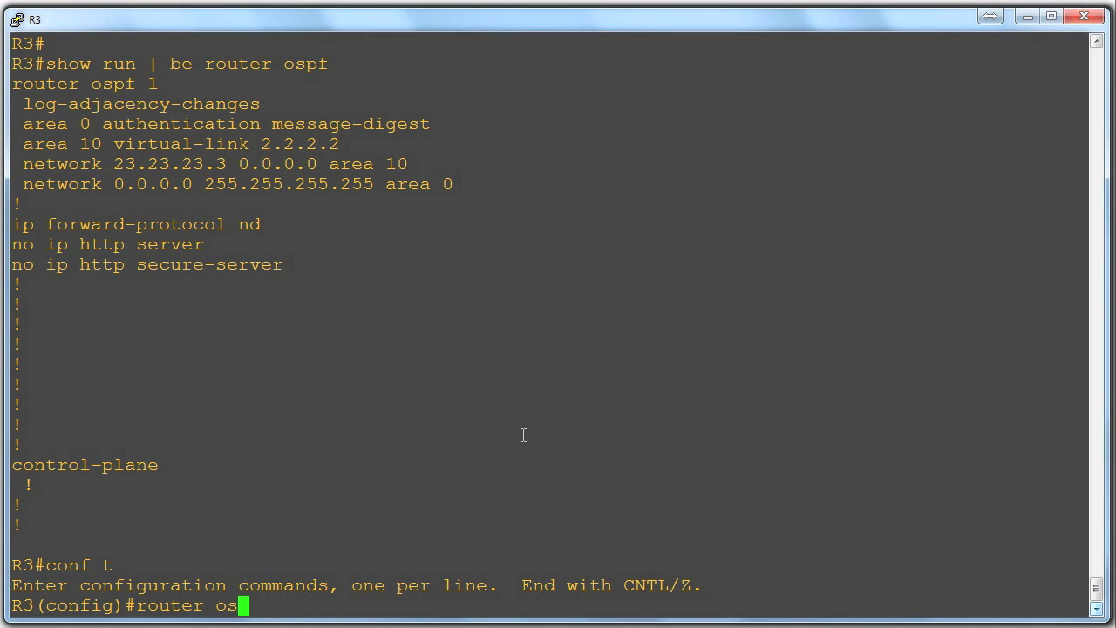
text(pf 1)
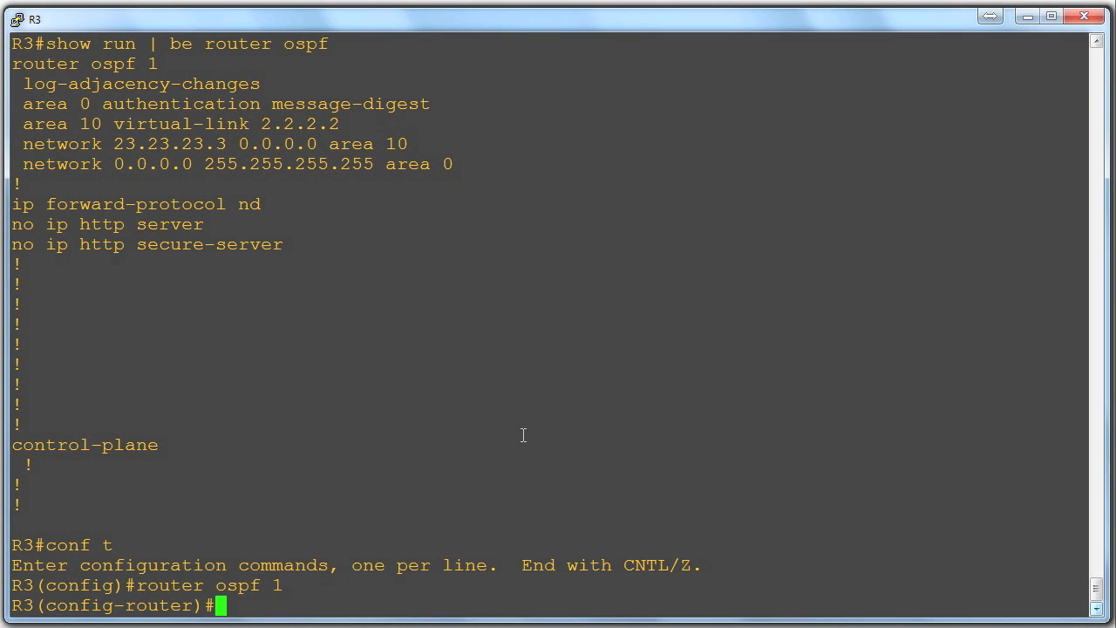
mouse_move(28, 119)
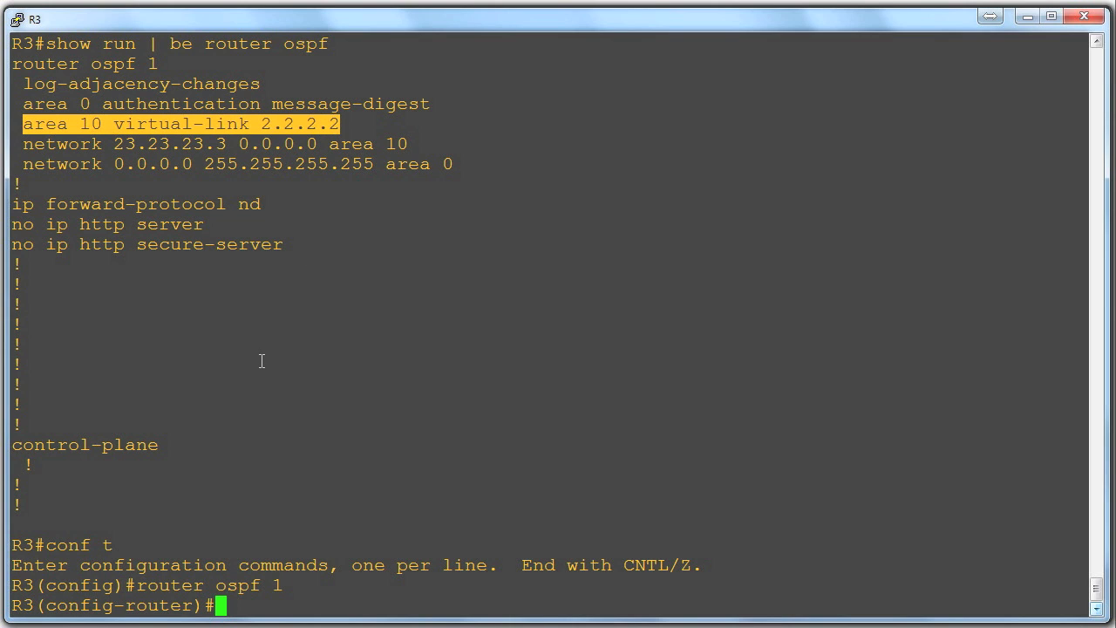
text(area 10 virtual-link 2.2.2.2 message-digest-key)
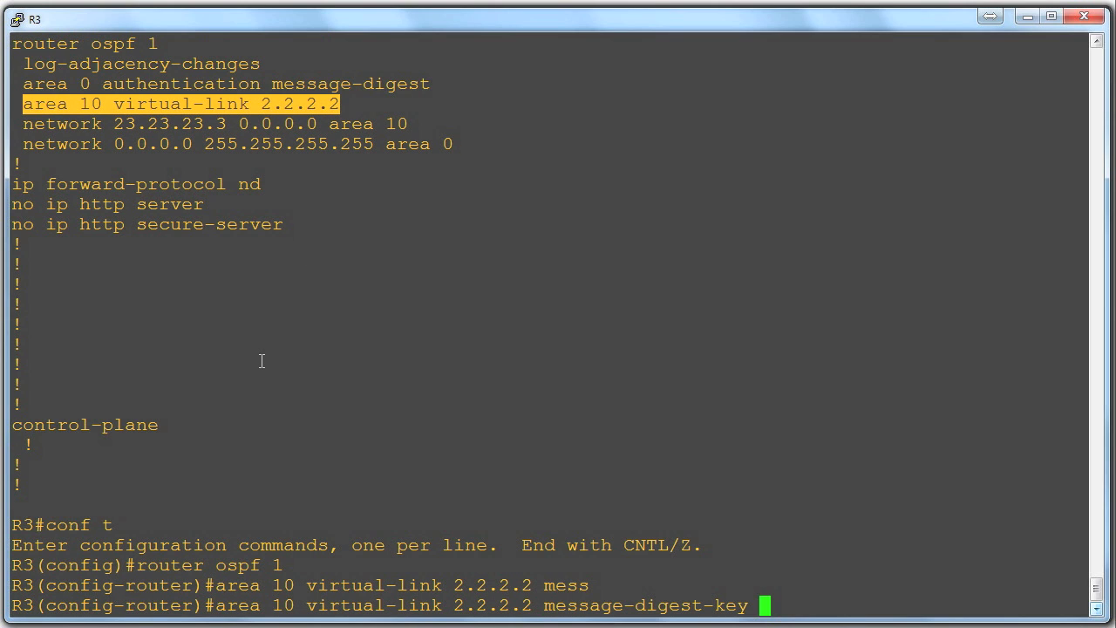
text(1)
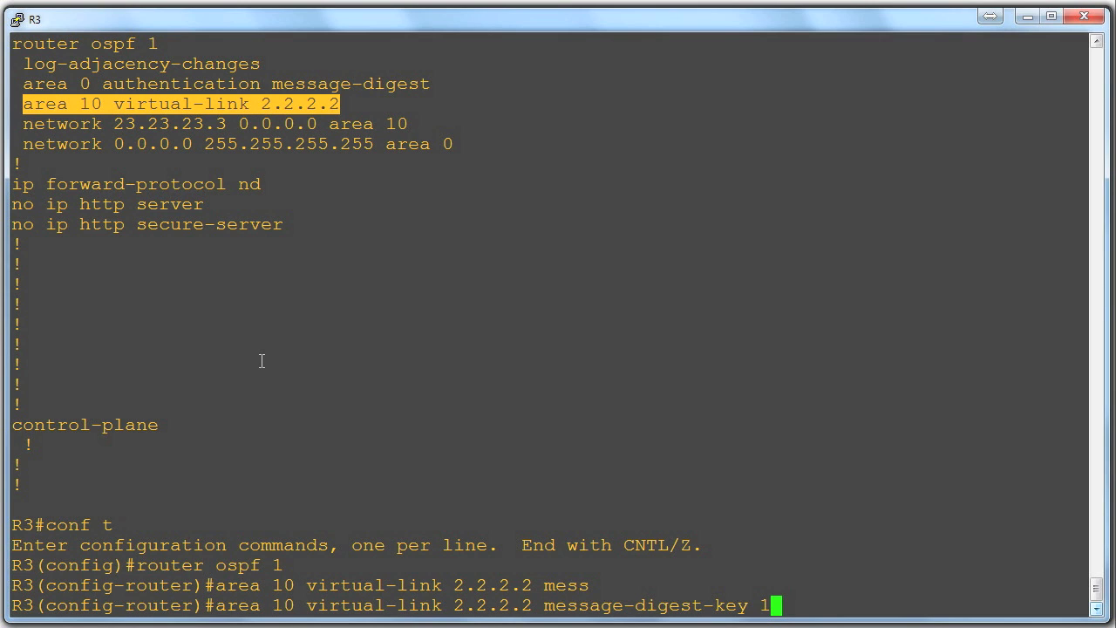
text(md5)
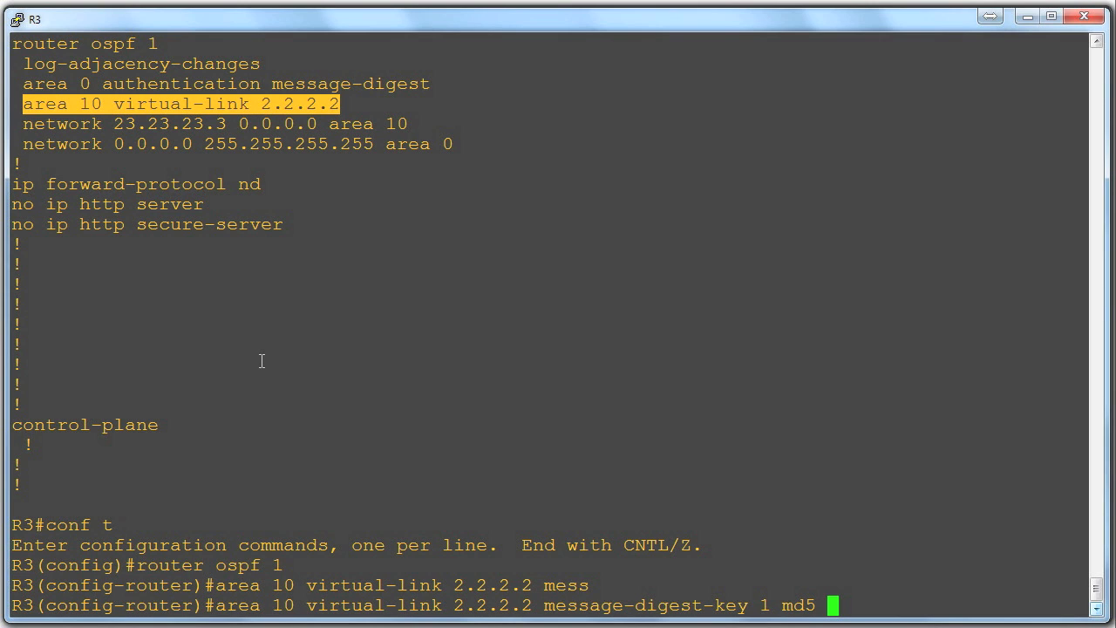
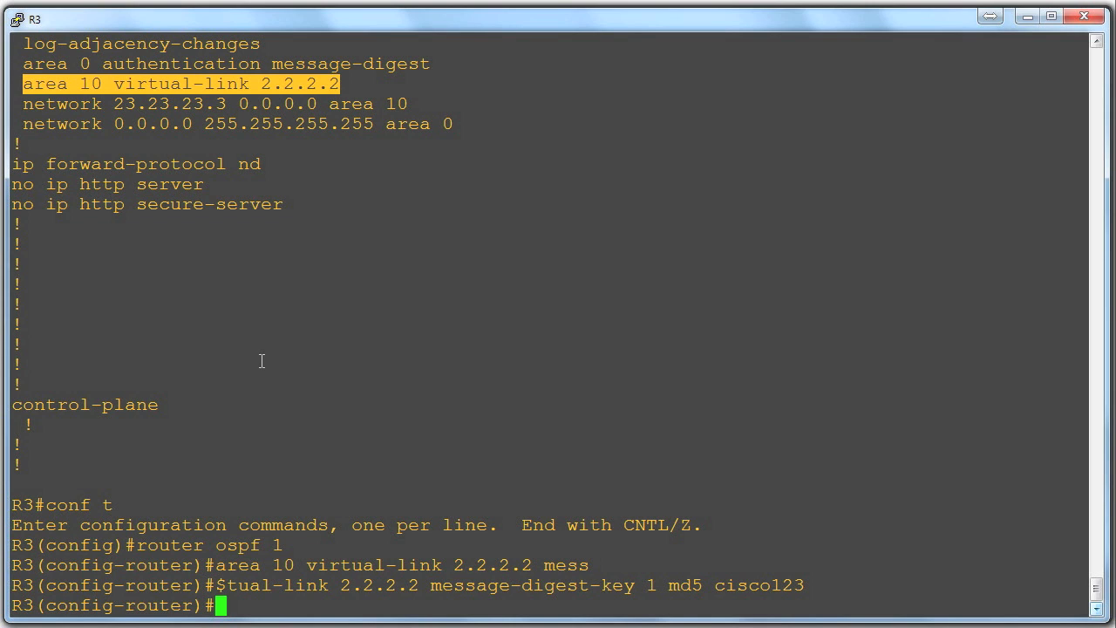
text(end)
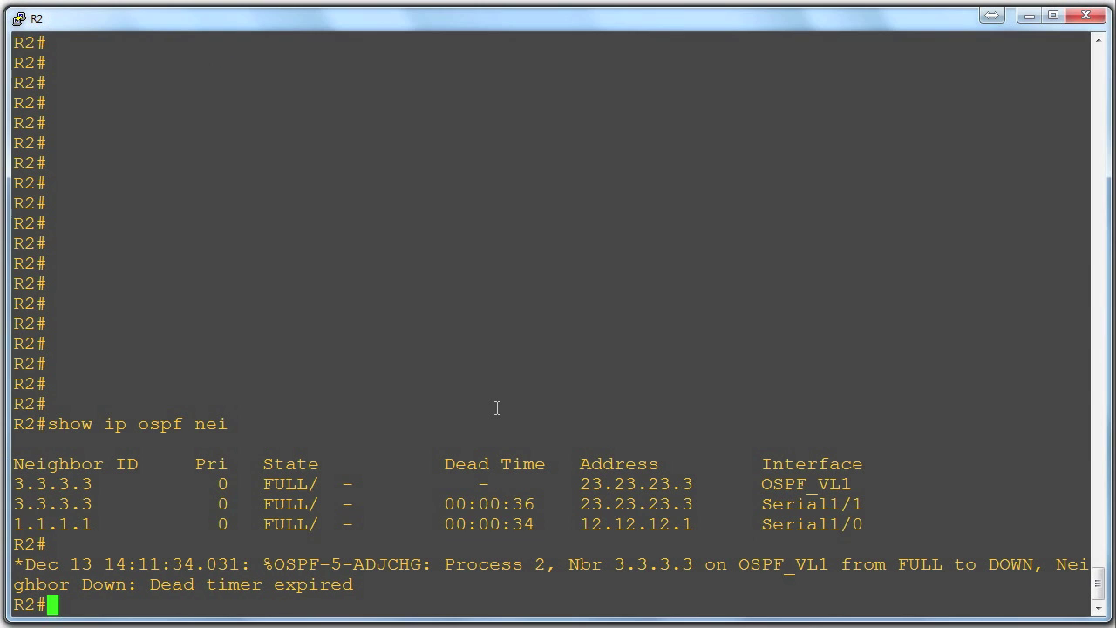
Step: On R2, show OSPF neighbours and the running config from 'router ospf'
text(show run |)
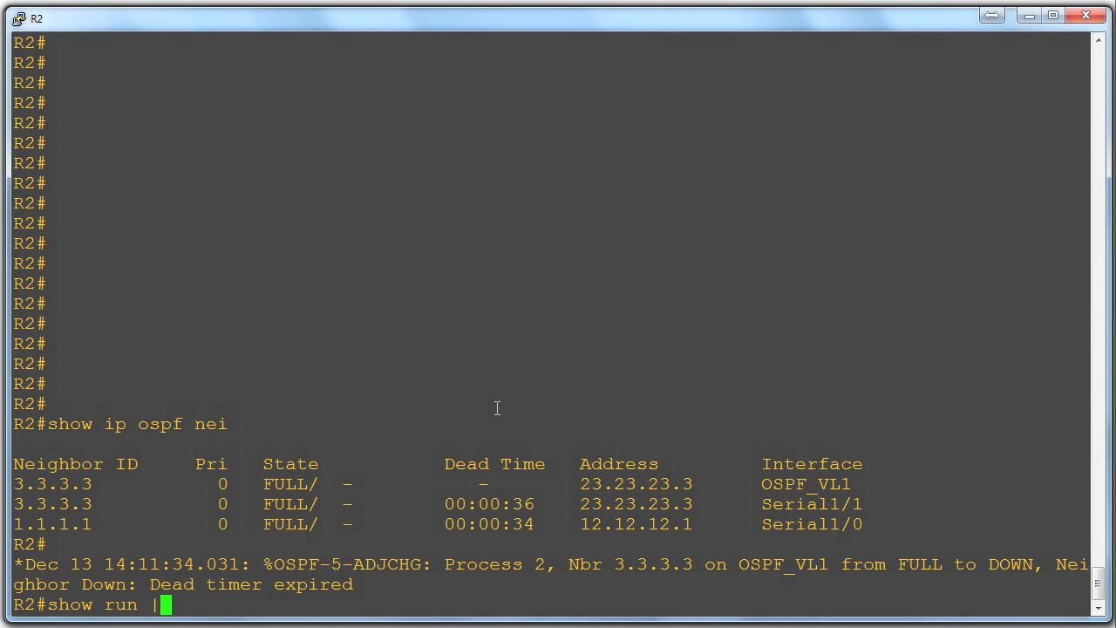
text(begin router ospf)
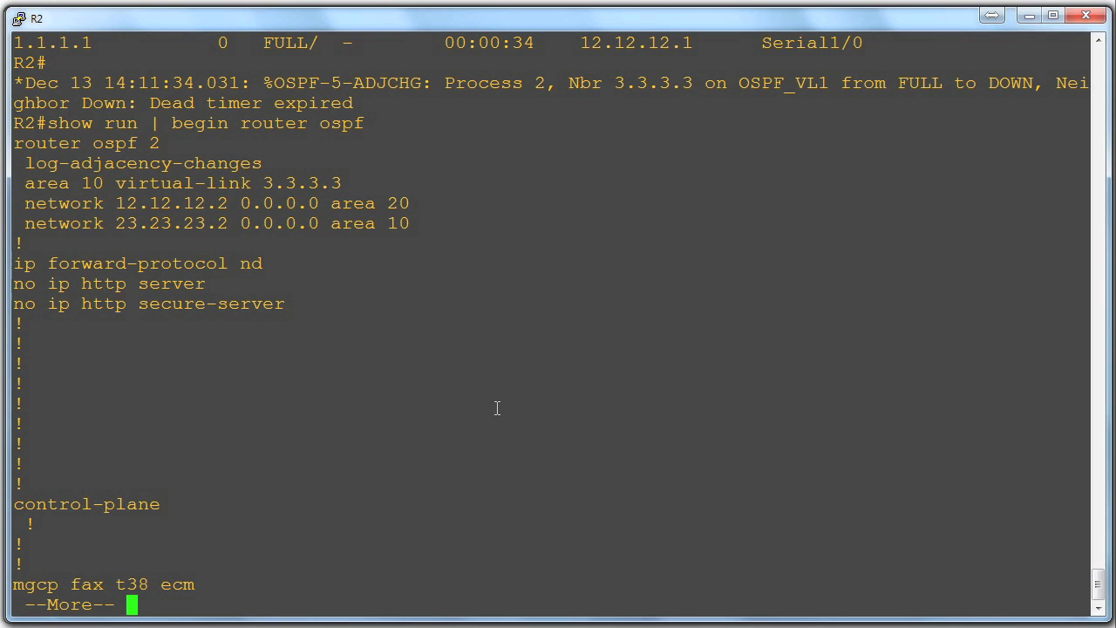
mouse_move(171, 143)
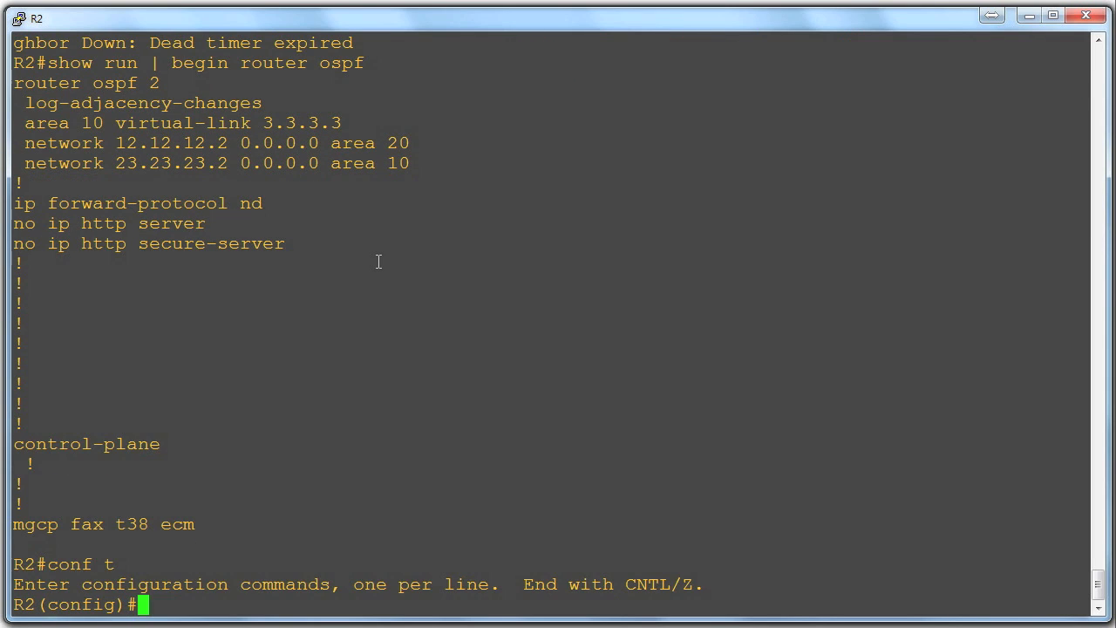
text(router ospf 2)
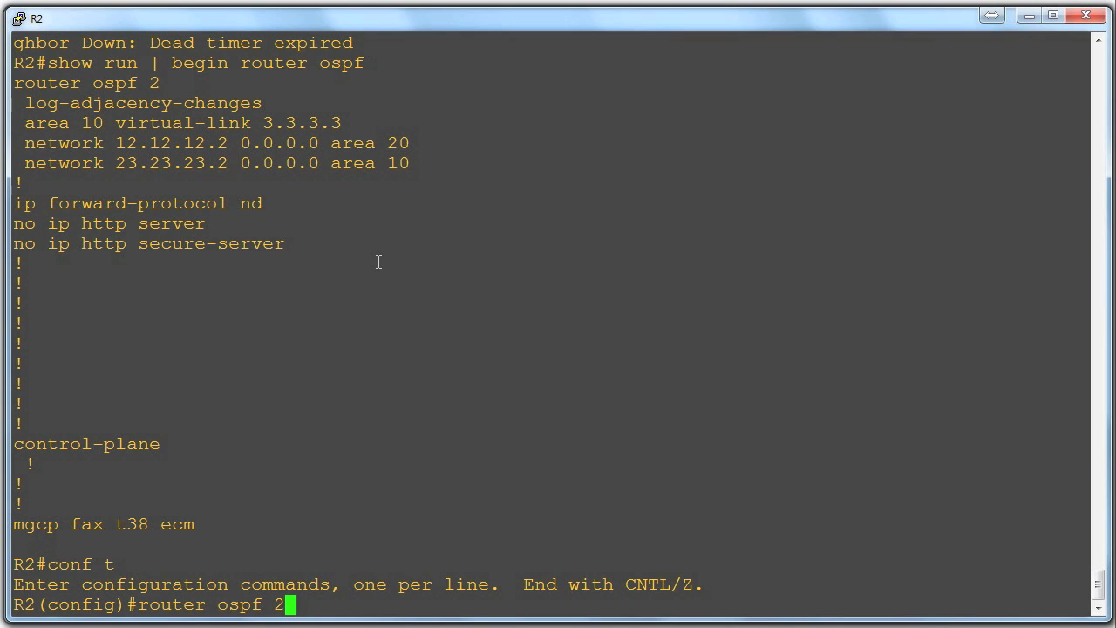
text(area 1)
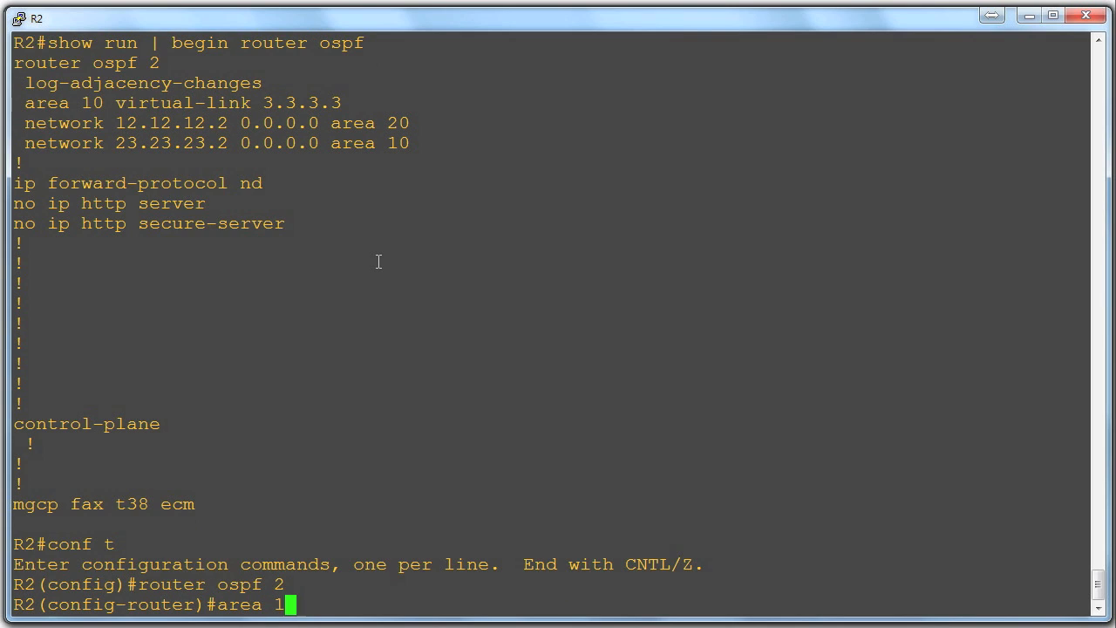
text(0 virtual-link)
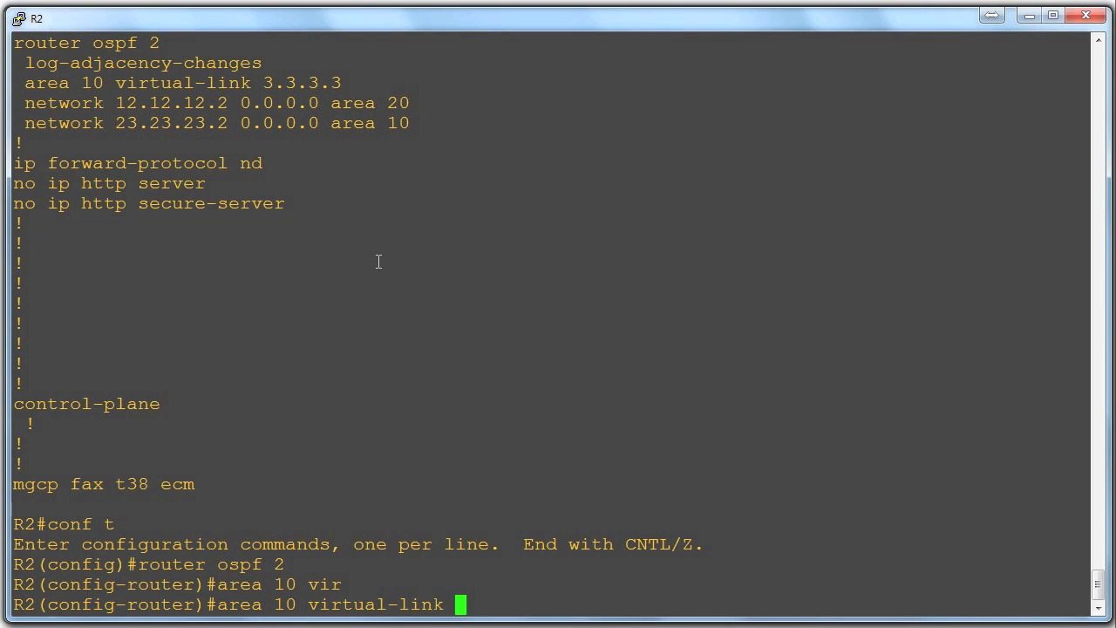
text(3.3.3.3 m)
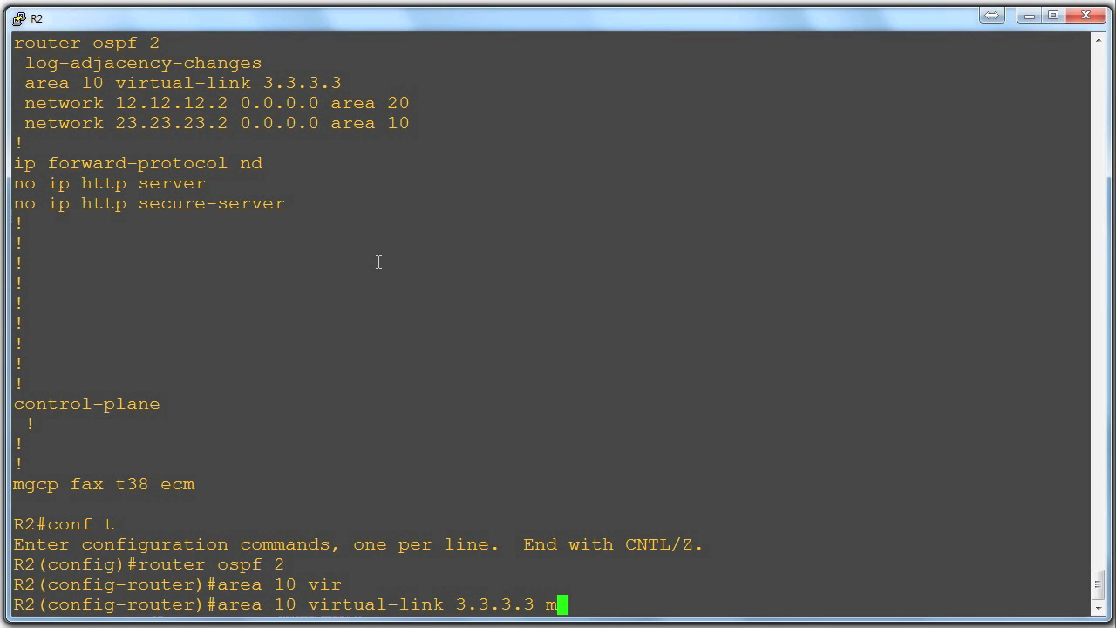
text(essage-digest-key 1)
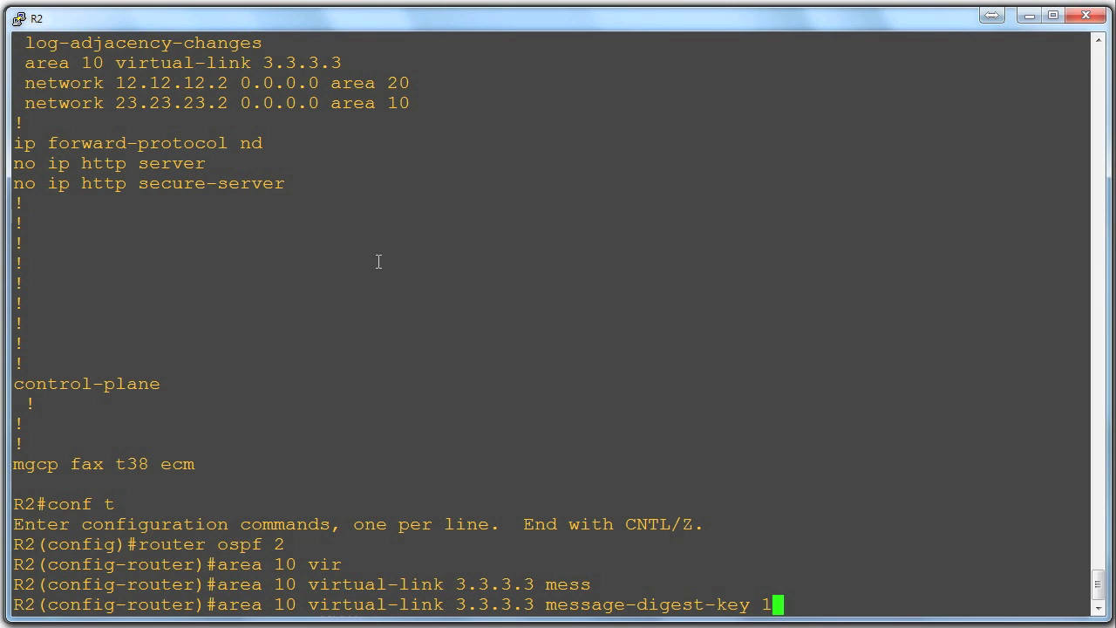
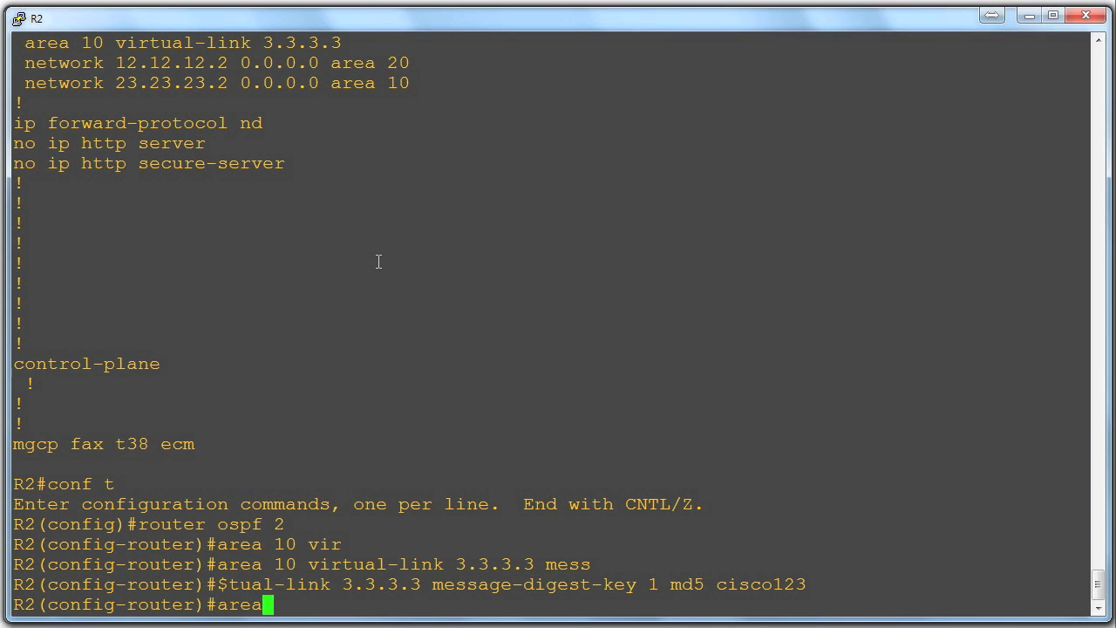
text(0 authentication message-digest)
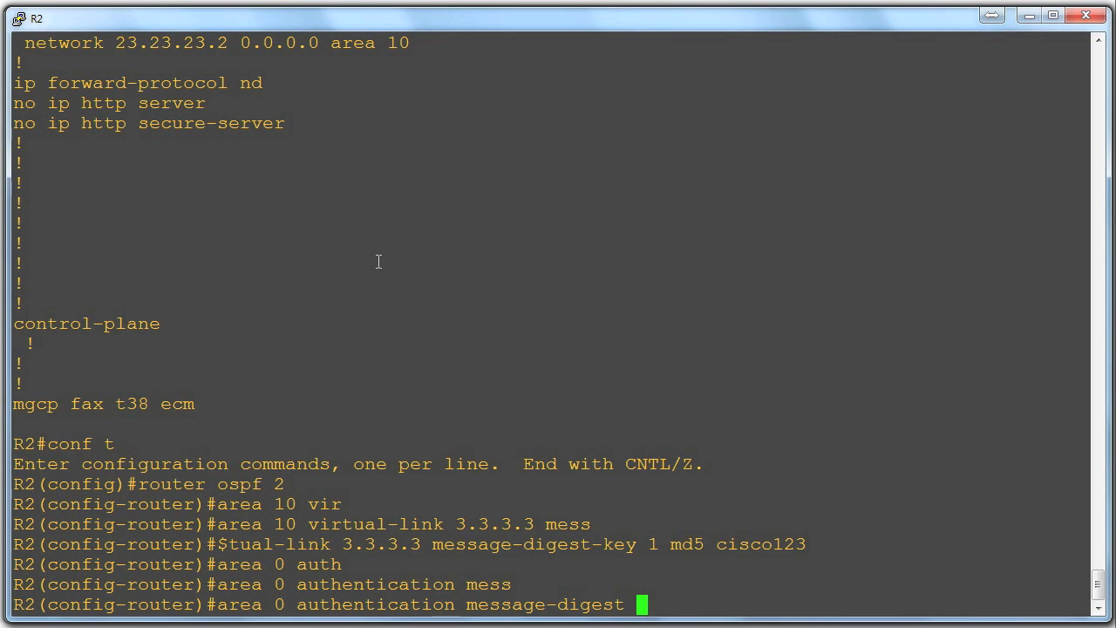
key(enter)
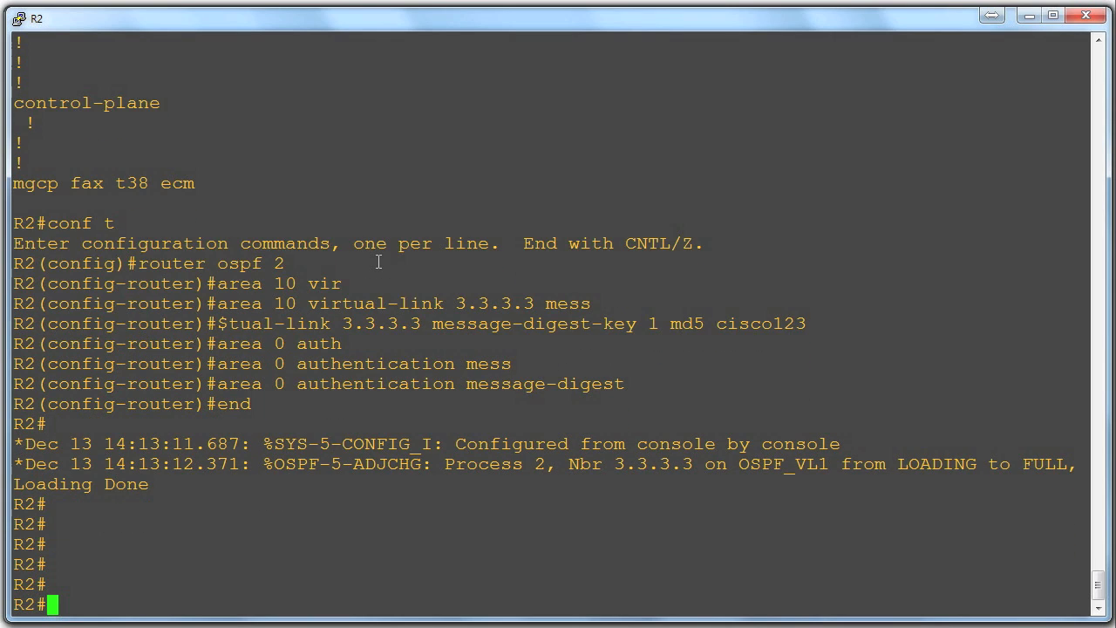
mouse_move(412, 366)
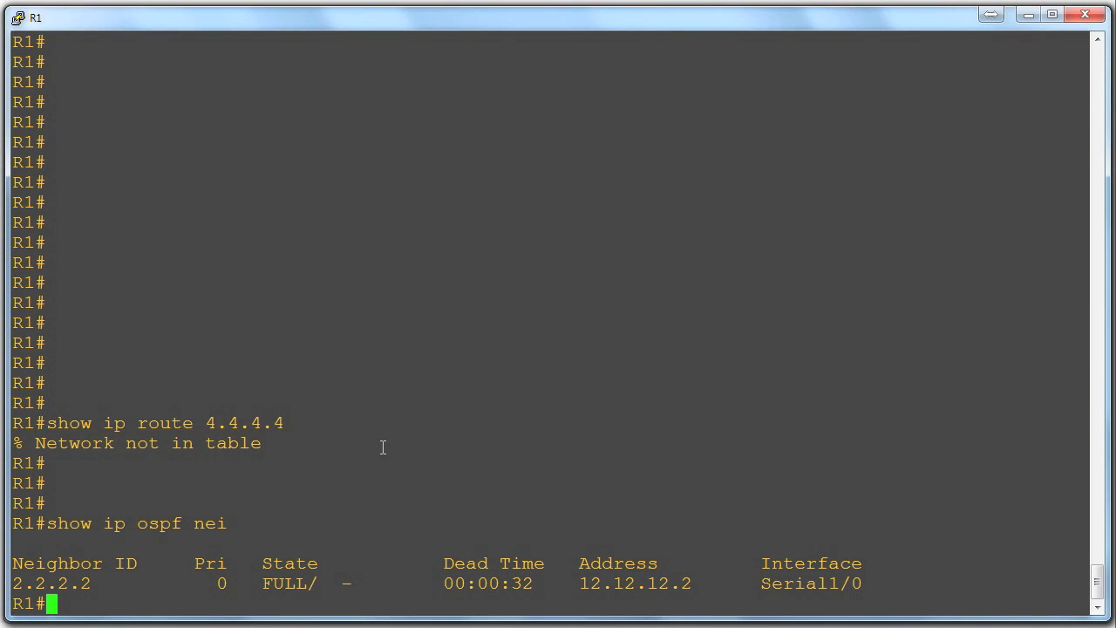
Step: Confirm R1's OSPF route to 4.4.4.4 and ping 4.4.4.4 successfully
text(show ip route 4.4.4.4)
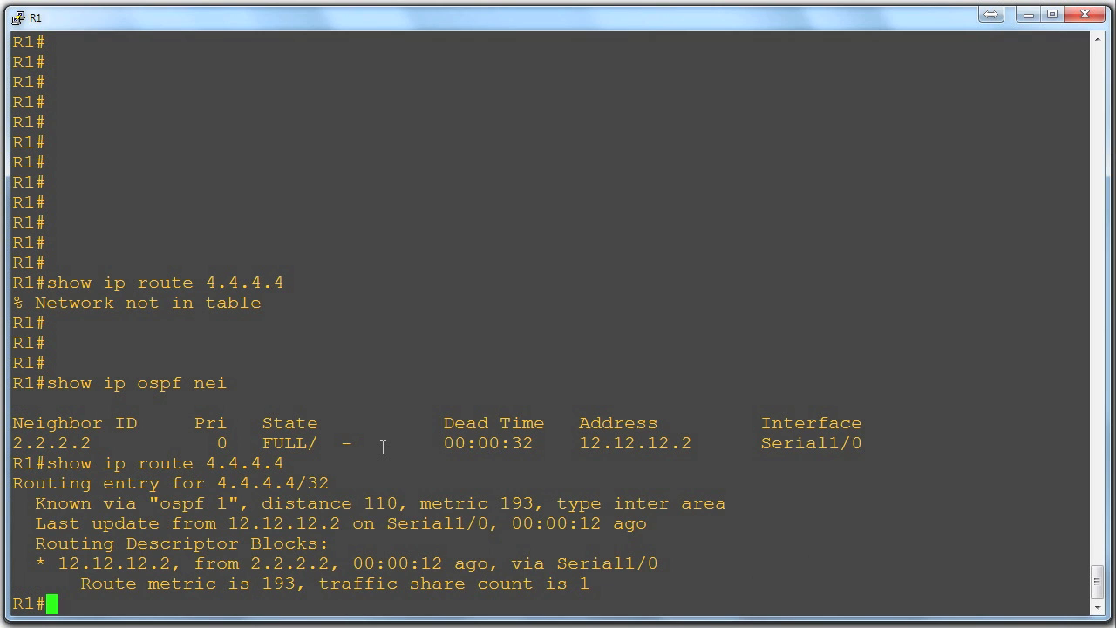
text(ping)
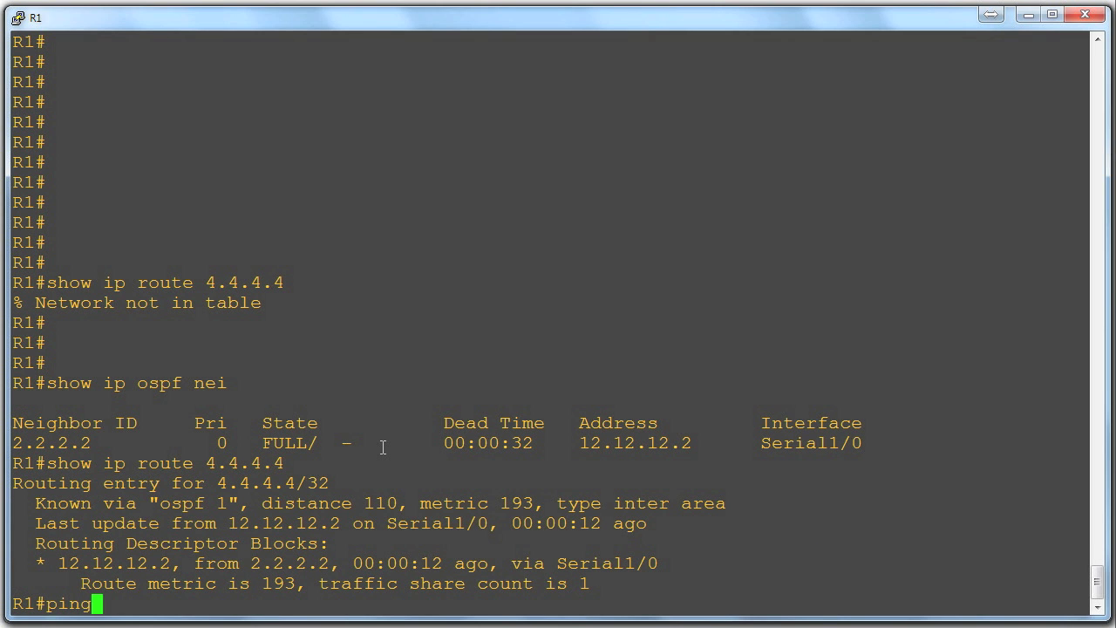
text(4.4.4.4)
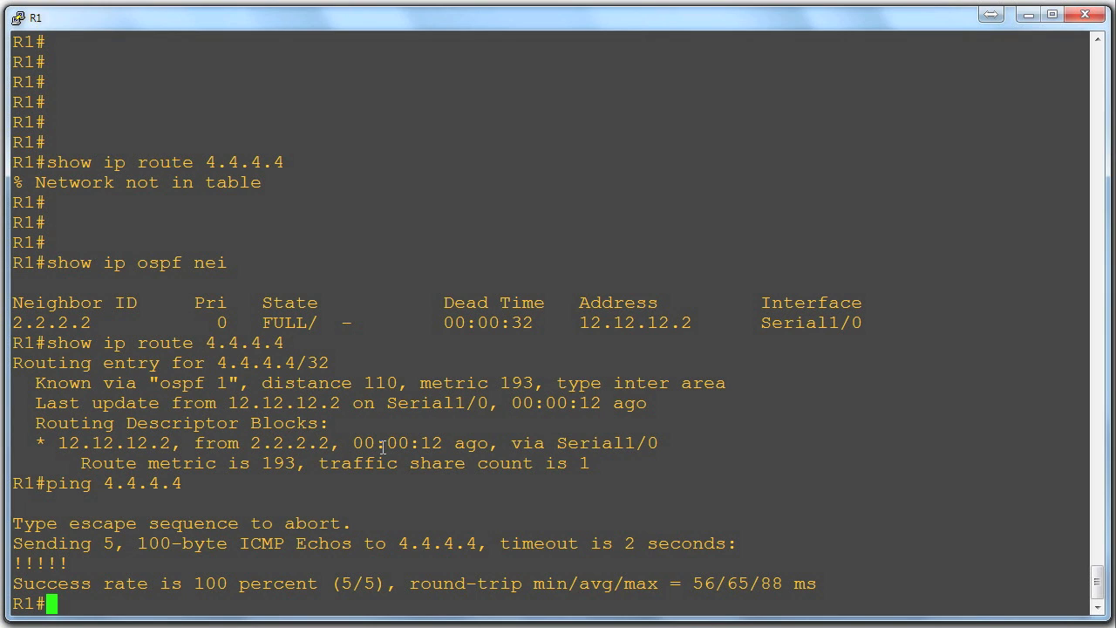
mouse_move(394, 463)
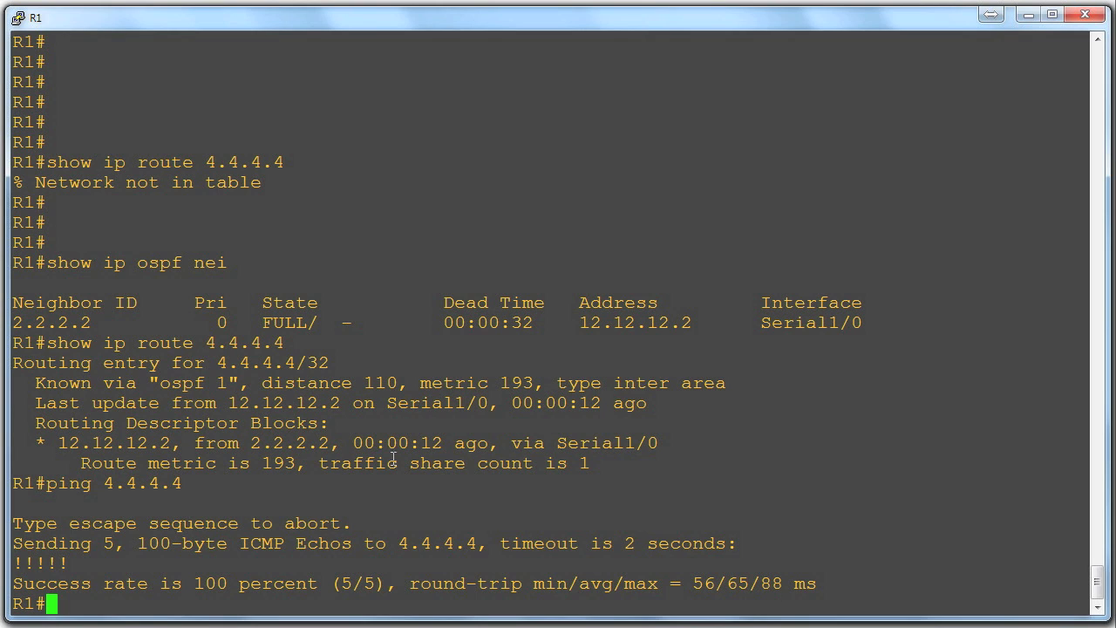